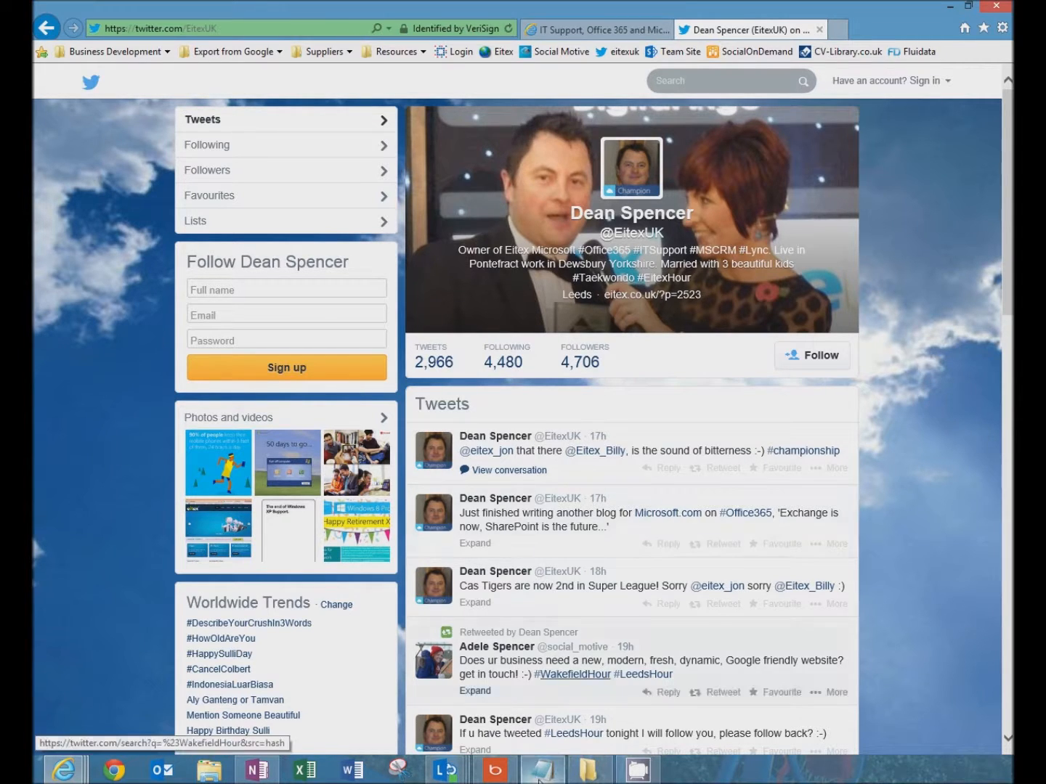
Review the migration steps note, then reach Gmail's Forwarding and POP/IMAP settings
left_click(542, 770)
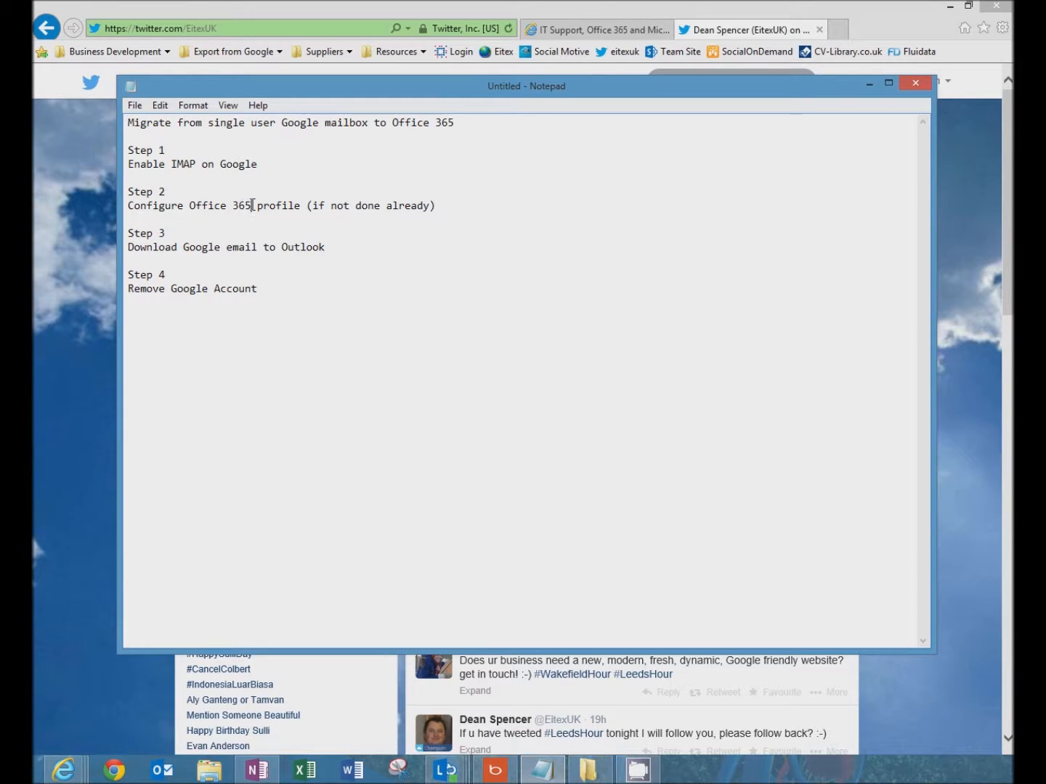
mouse_move(257, 201)
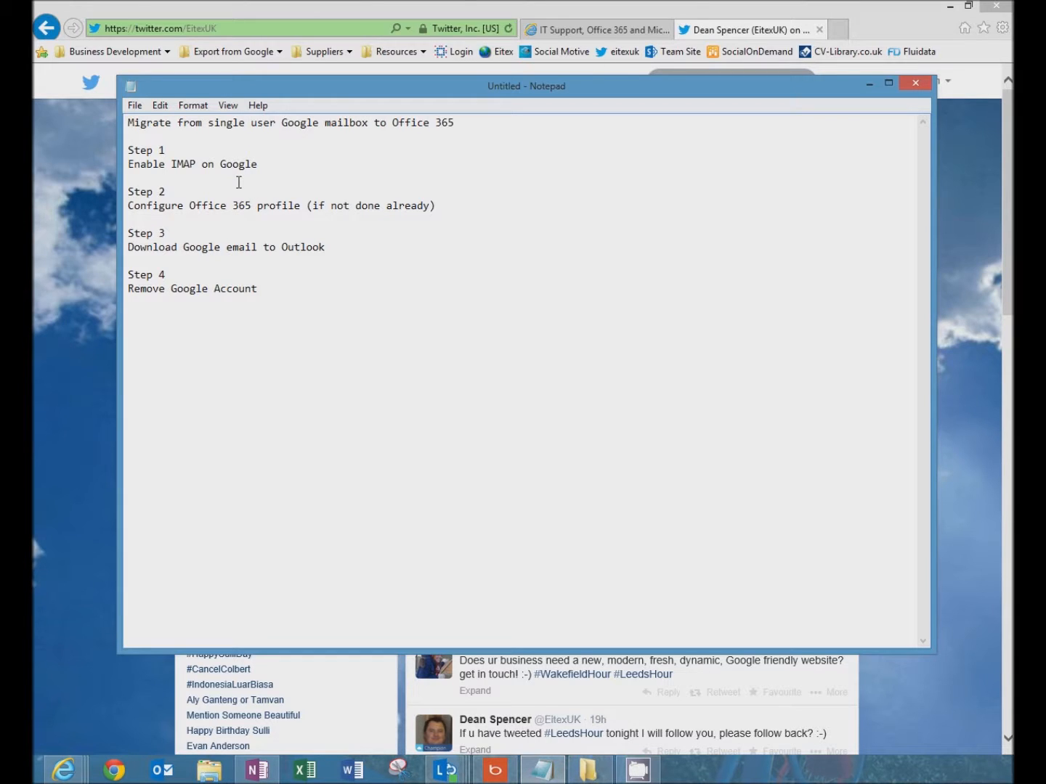
mouse_move(215, 247)
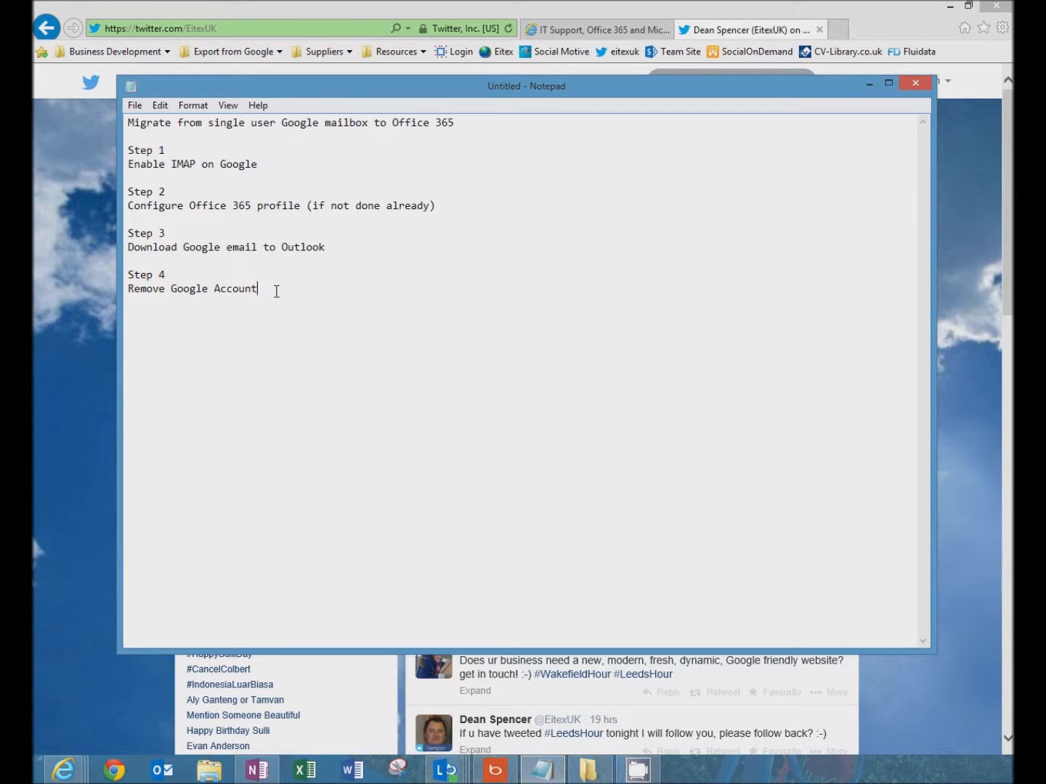
mouse_move(838, 107)
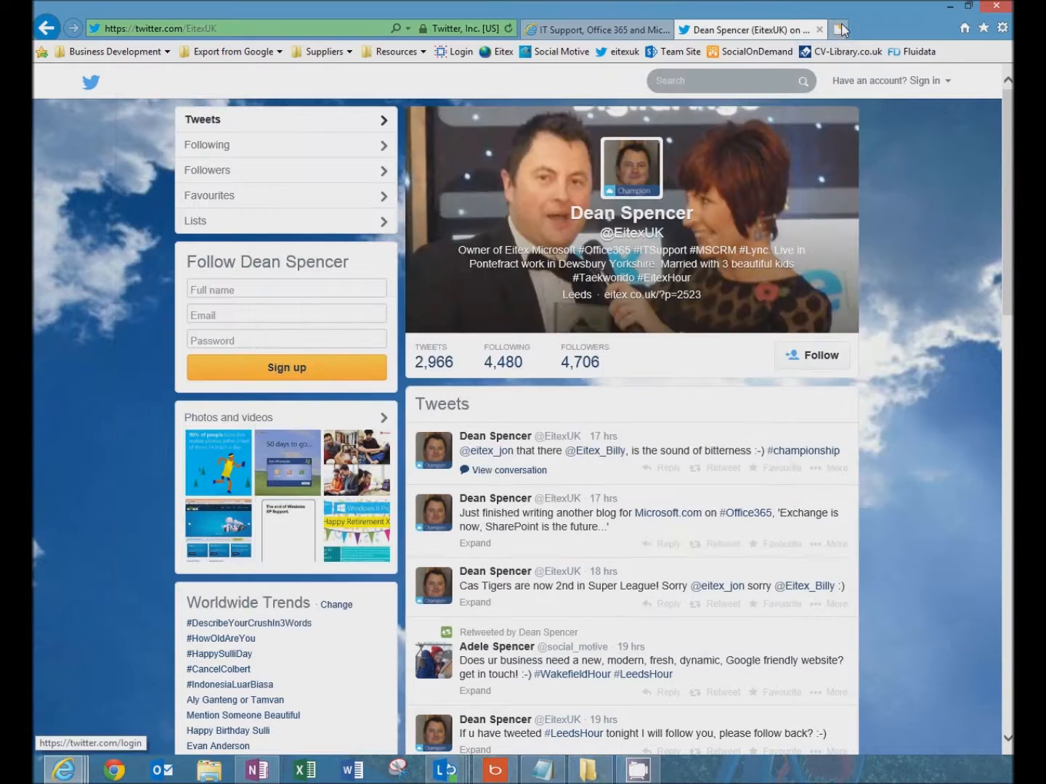
left_click(844, 29)
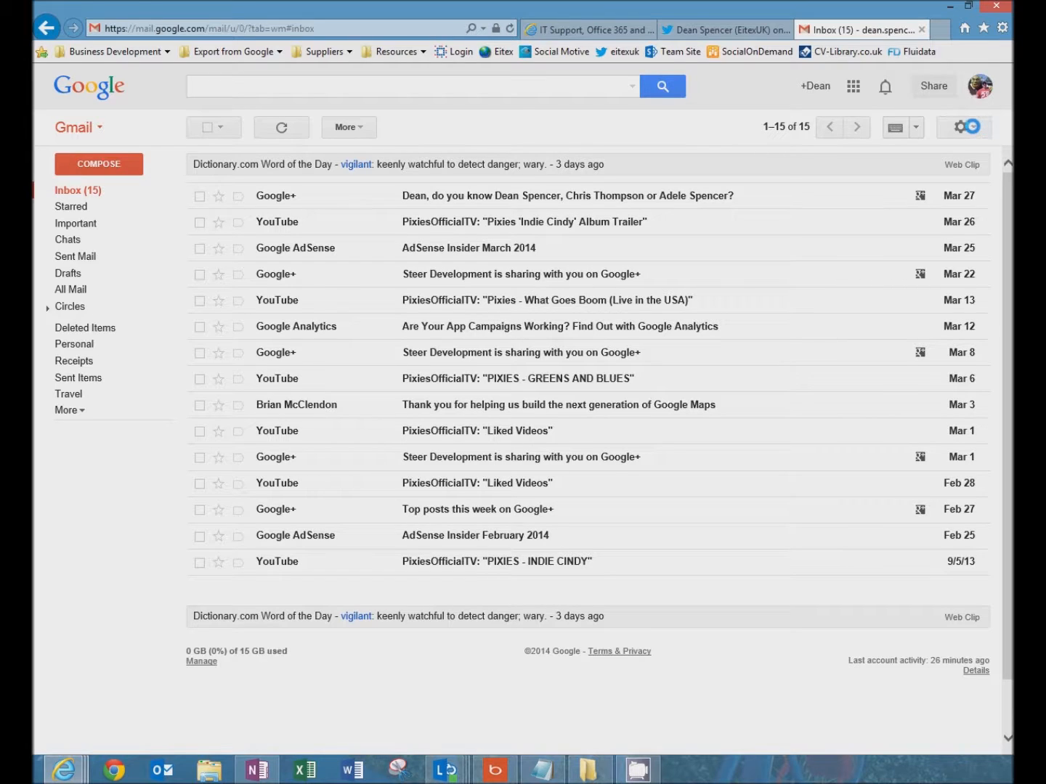
left_click(961, 127)
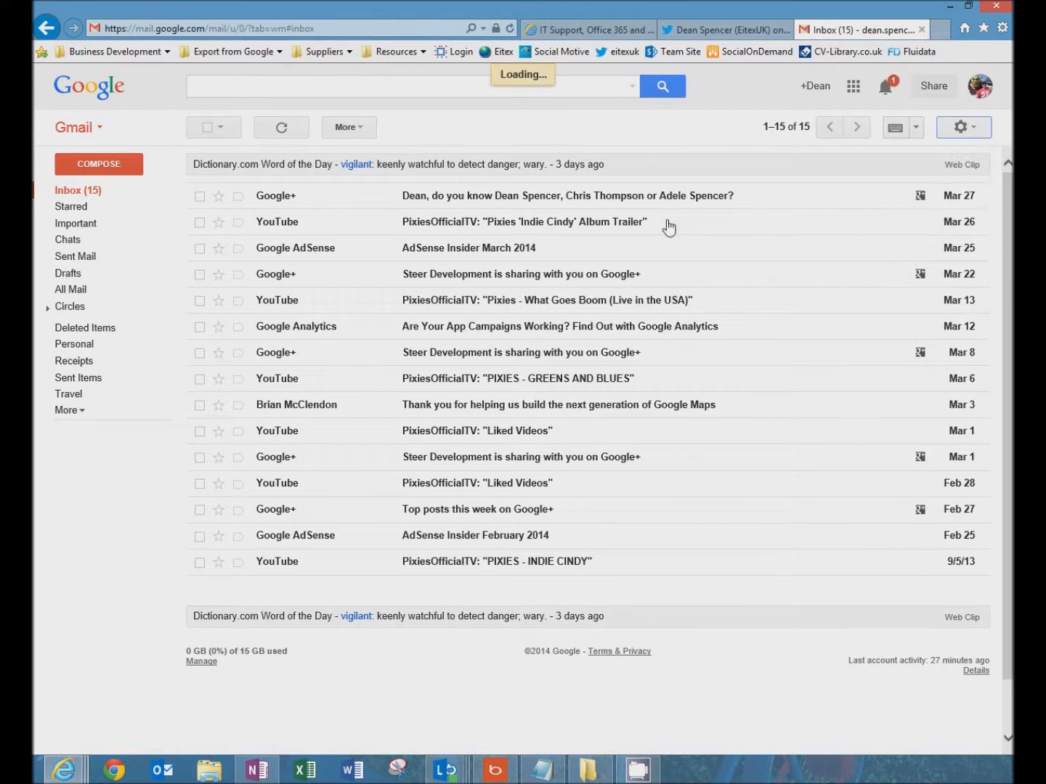
left_click(965, 127)
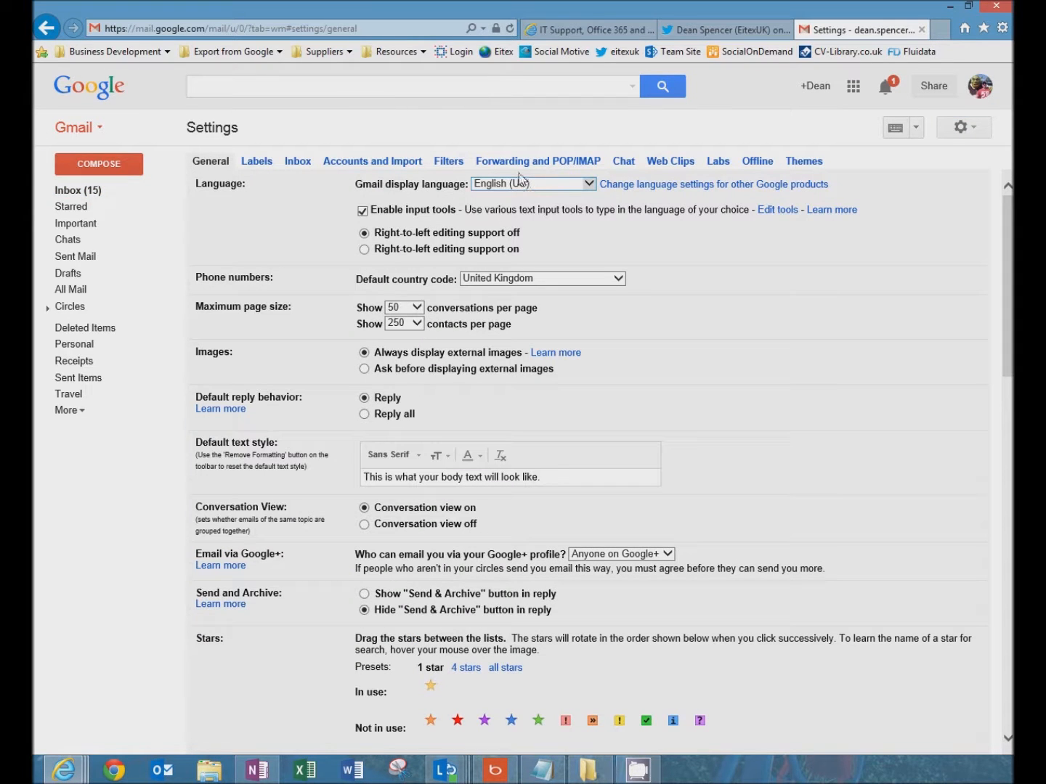
mouse_move(511, 169)
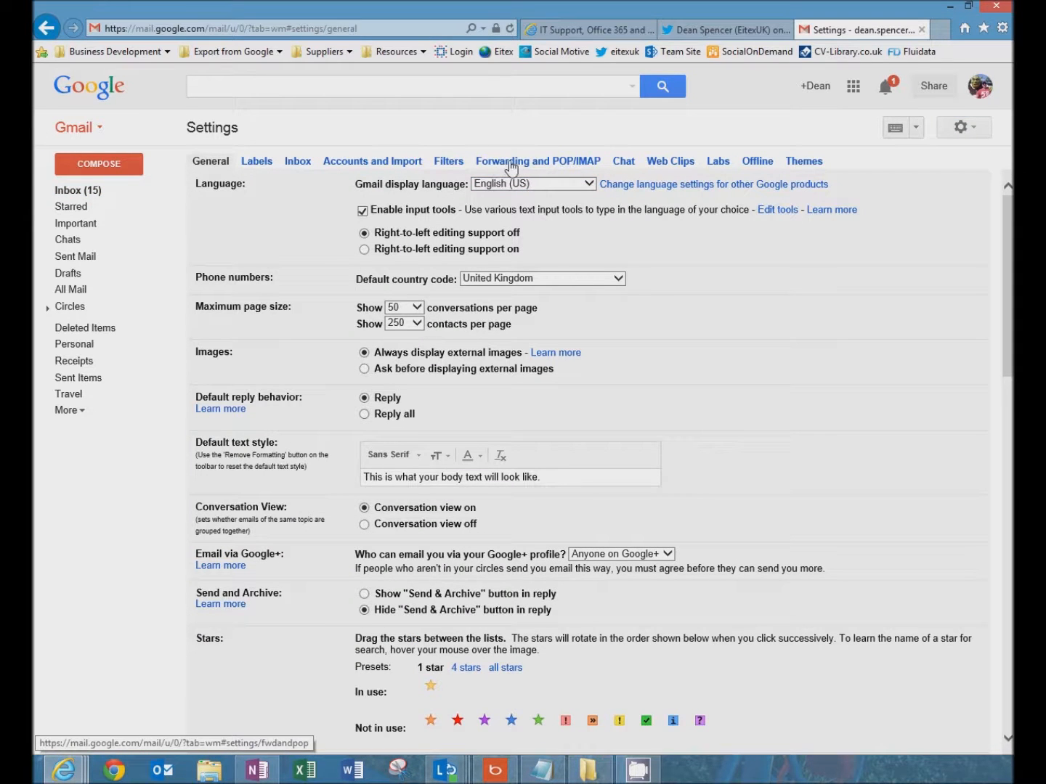
left_click(537, 160)
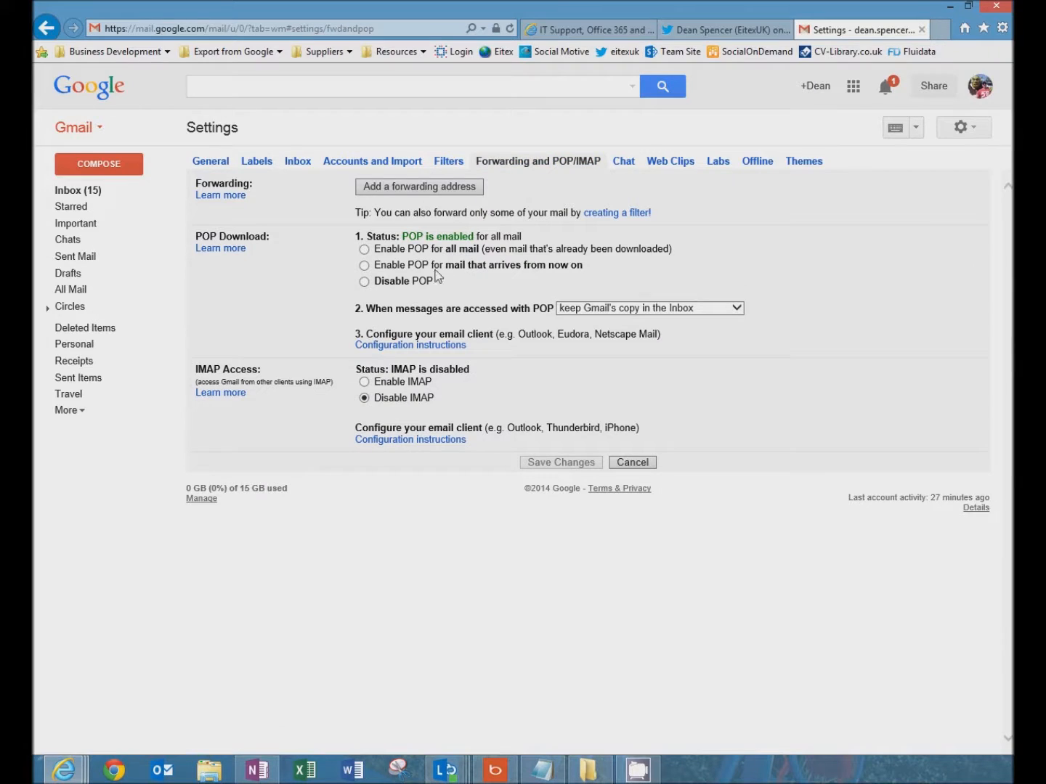
Enable IMAP access in Gmail, save the change, and return to the eitex website tab
left_click(363, 381)
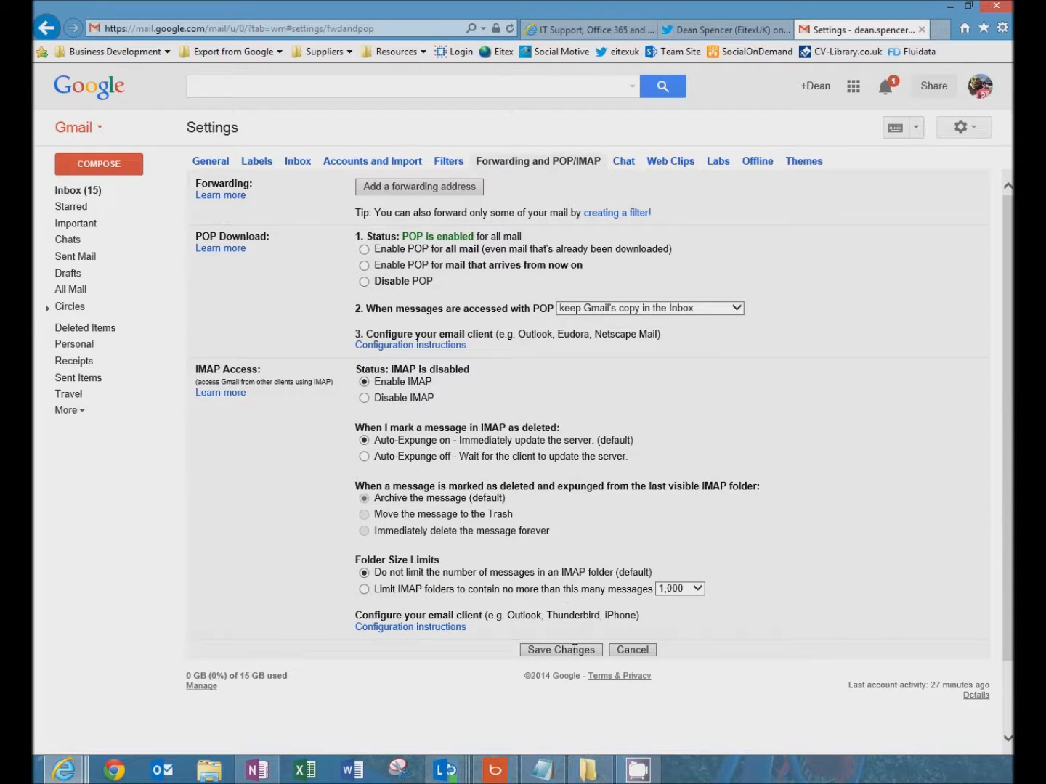
left_click(561, 651)
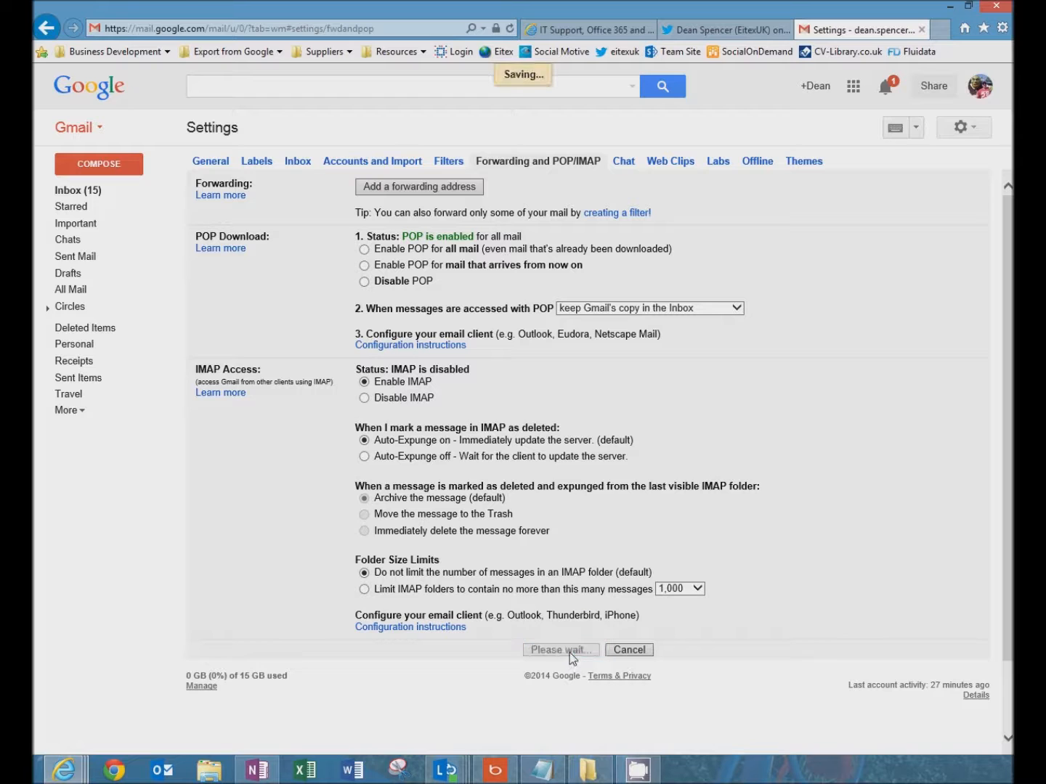
left_click(561, 649)
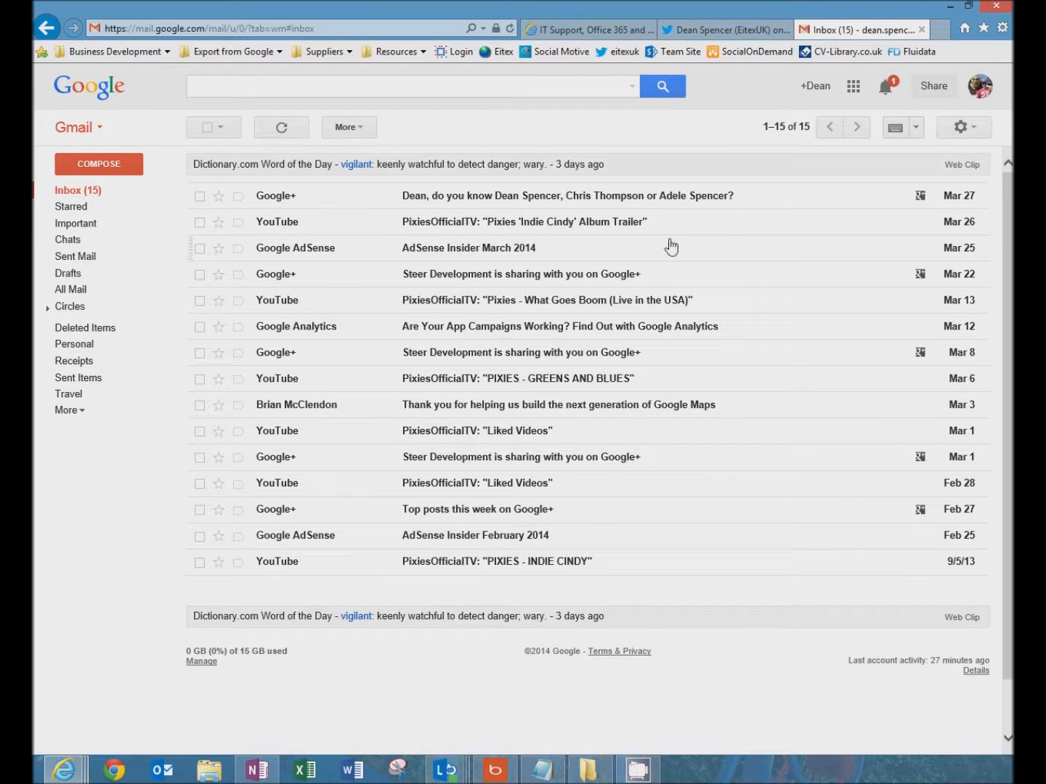
mouse_move(721, 140)
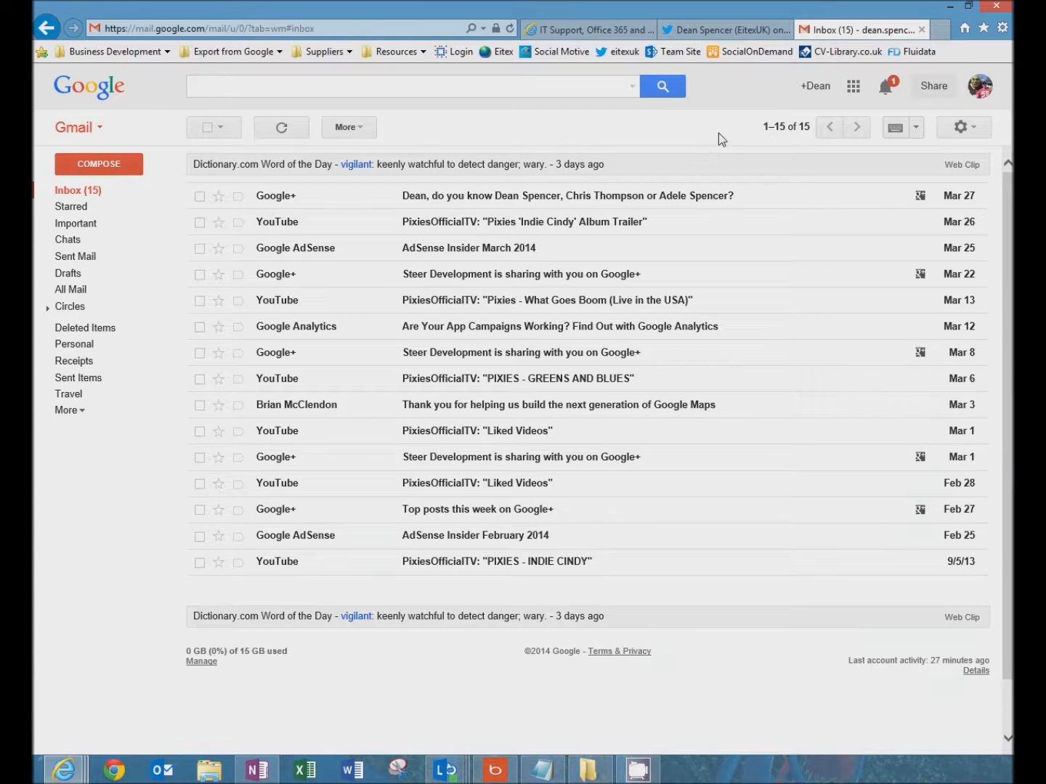
left_click(587, 29)
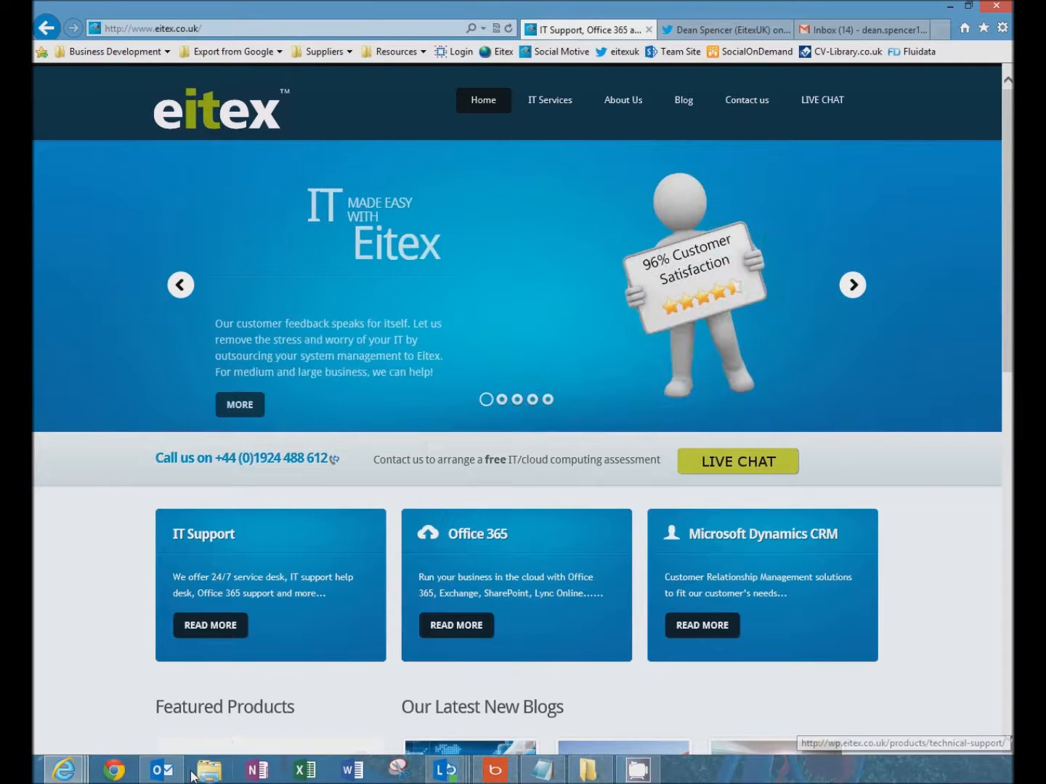
Start adding a new Outlook account with display name 'Google'
left_click(162, 767)
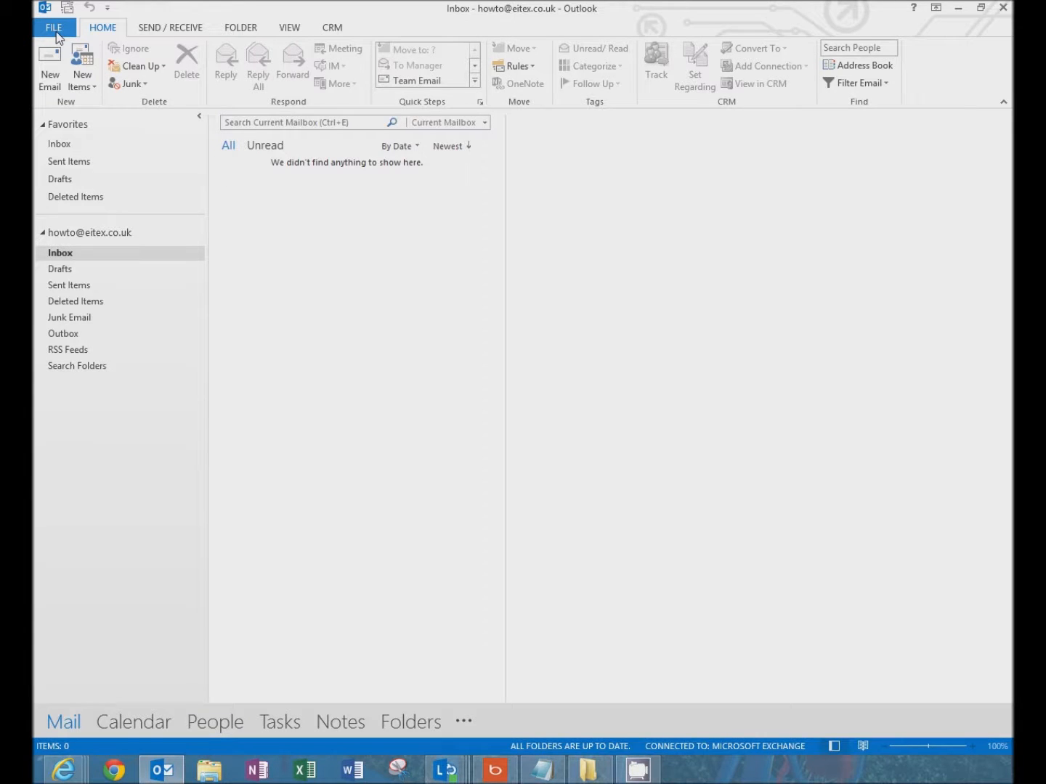
left_click(52, 26)
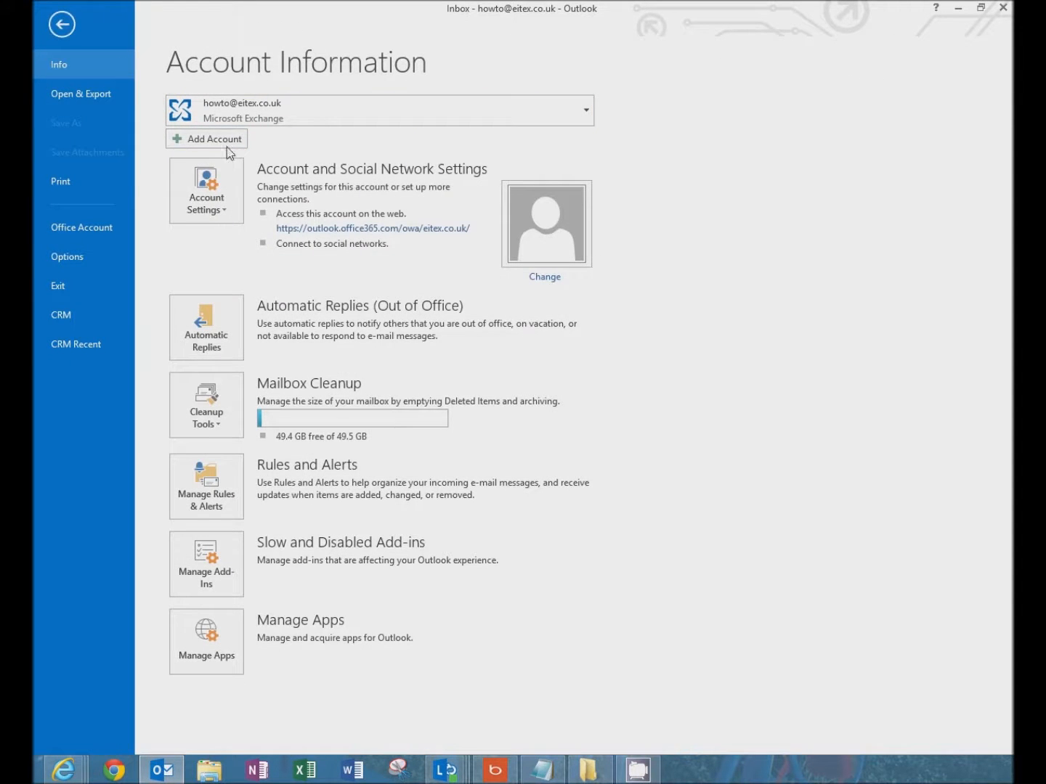
left_click(206, 139)
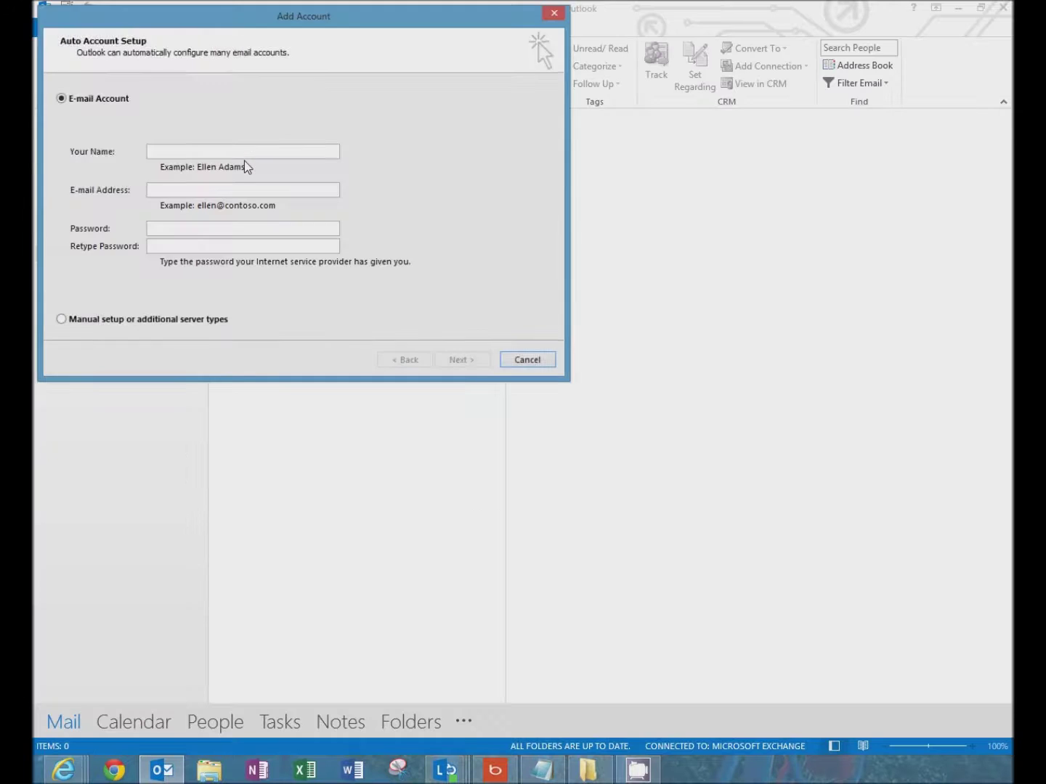
left_click(243, 151)
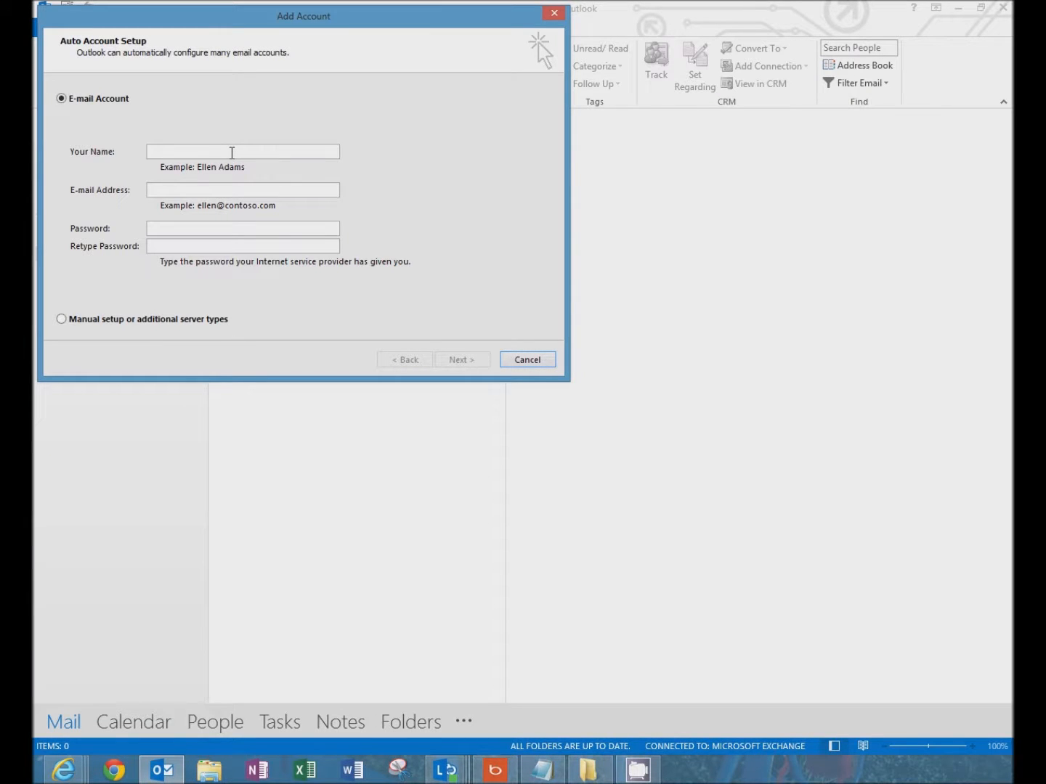
type("Google")
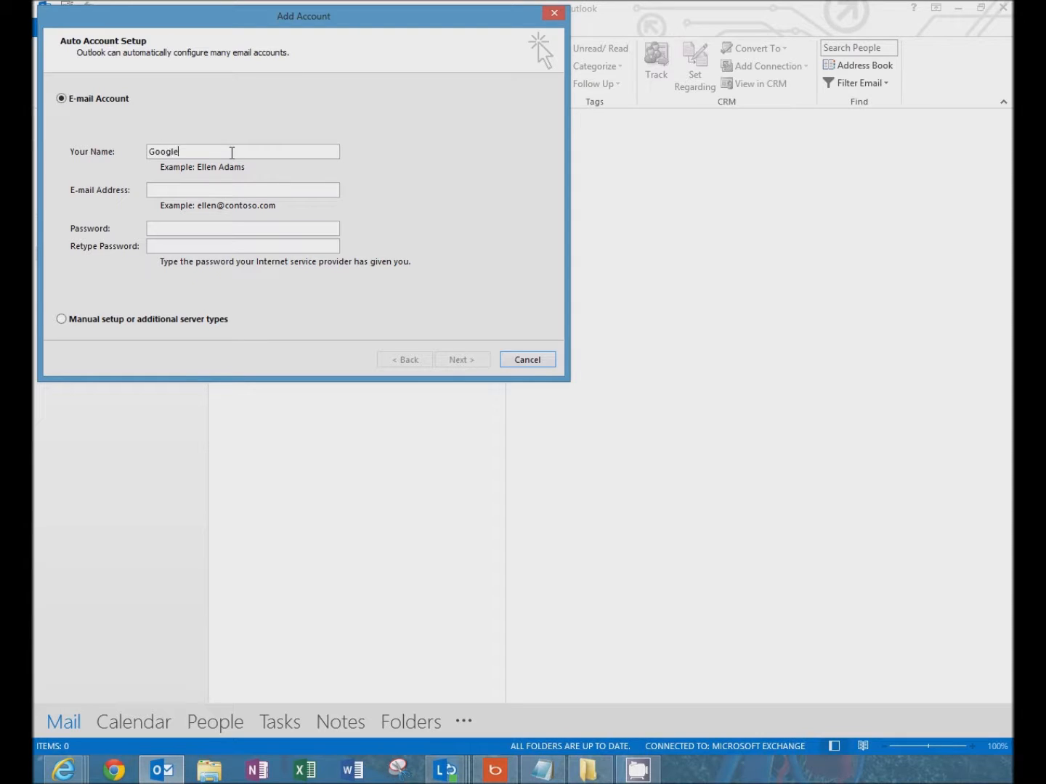
Enter the Gmail address and let Outlook auto-configure it as an IMAP account
left_click(242, 189)
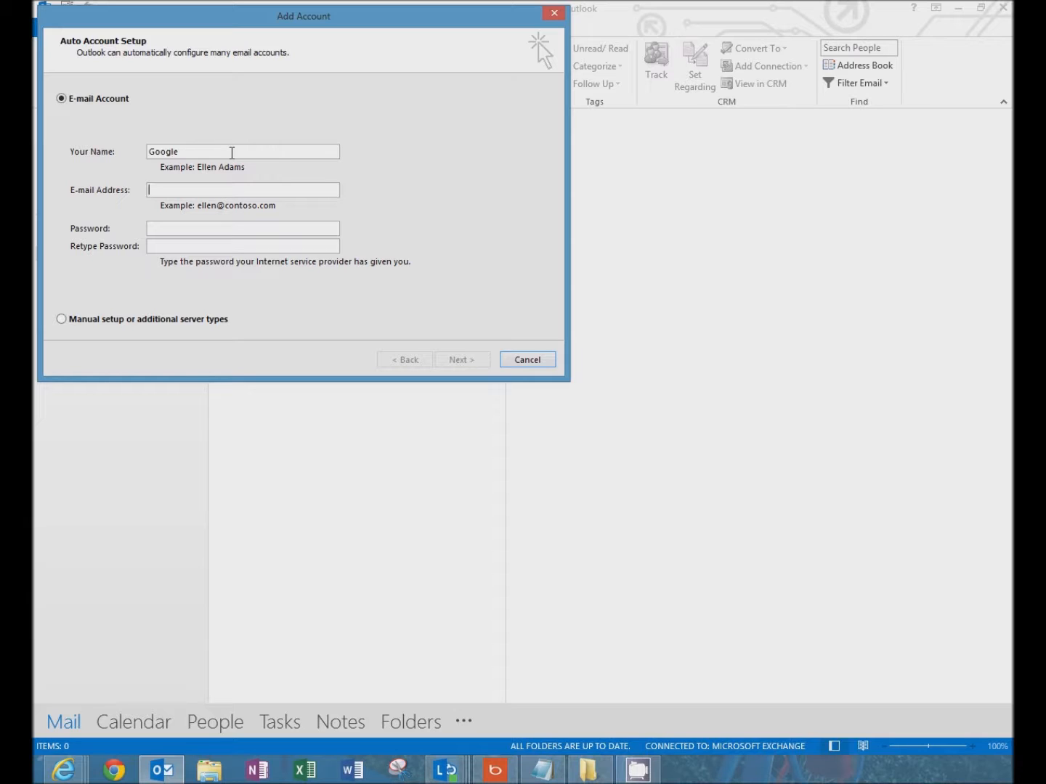
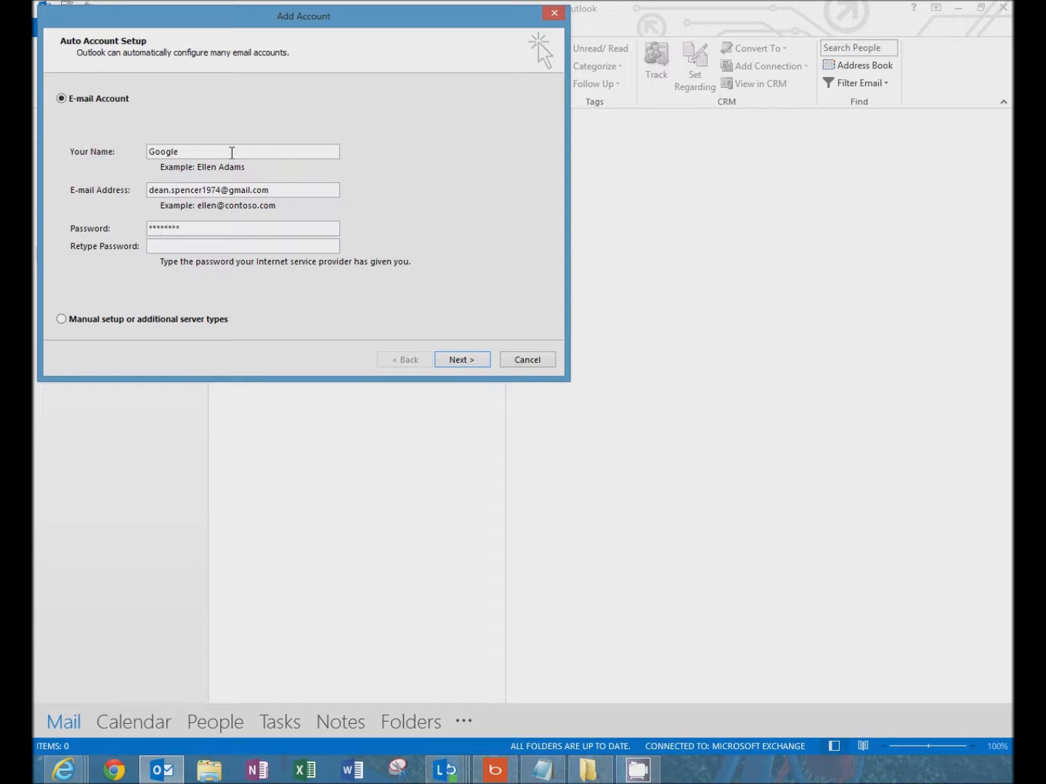
left_click(461, 360)
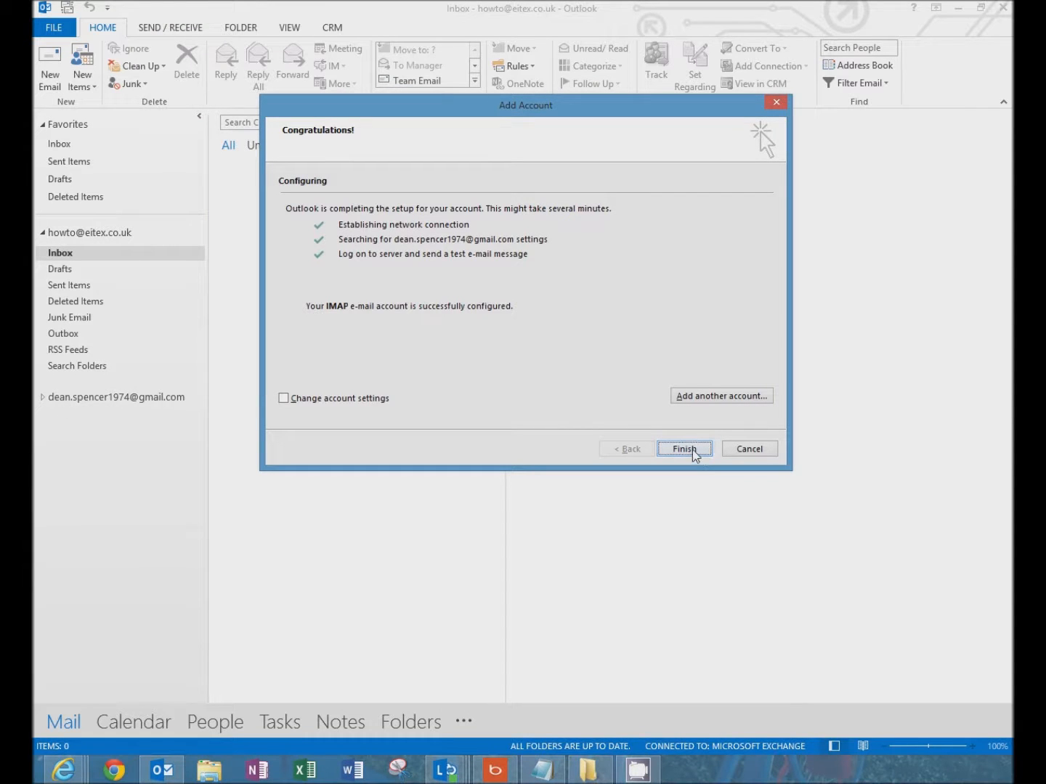
left_click(684, 449)
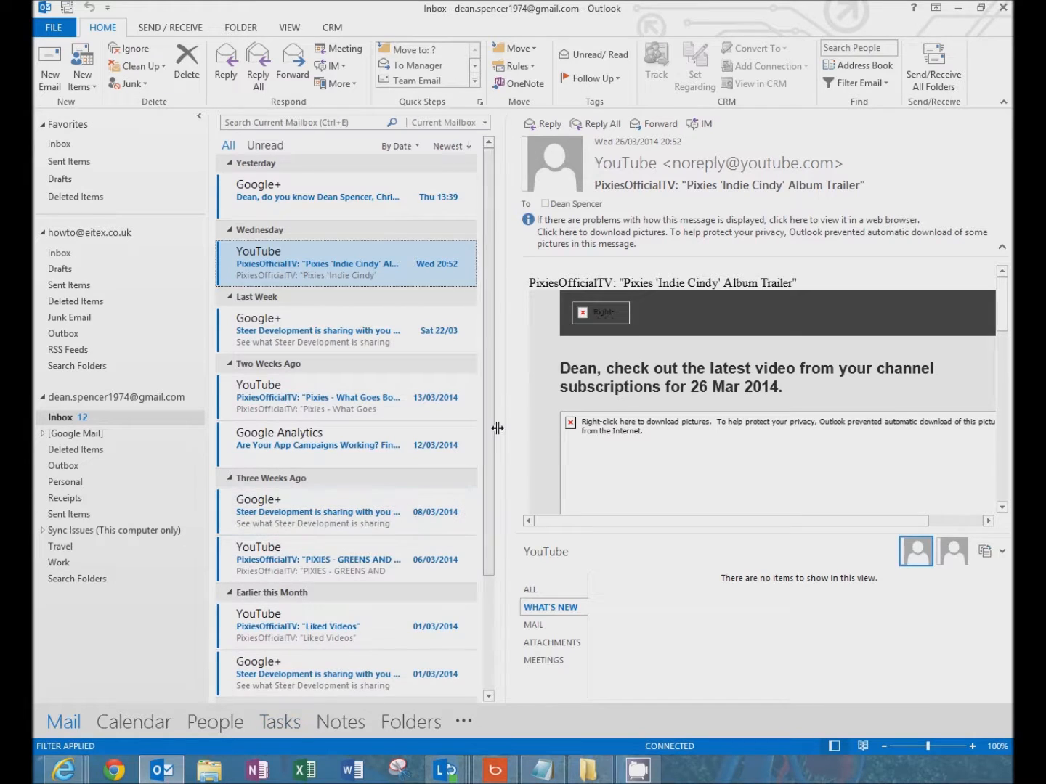
mouse_move(491, 419)
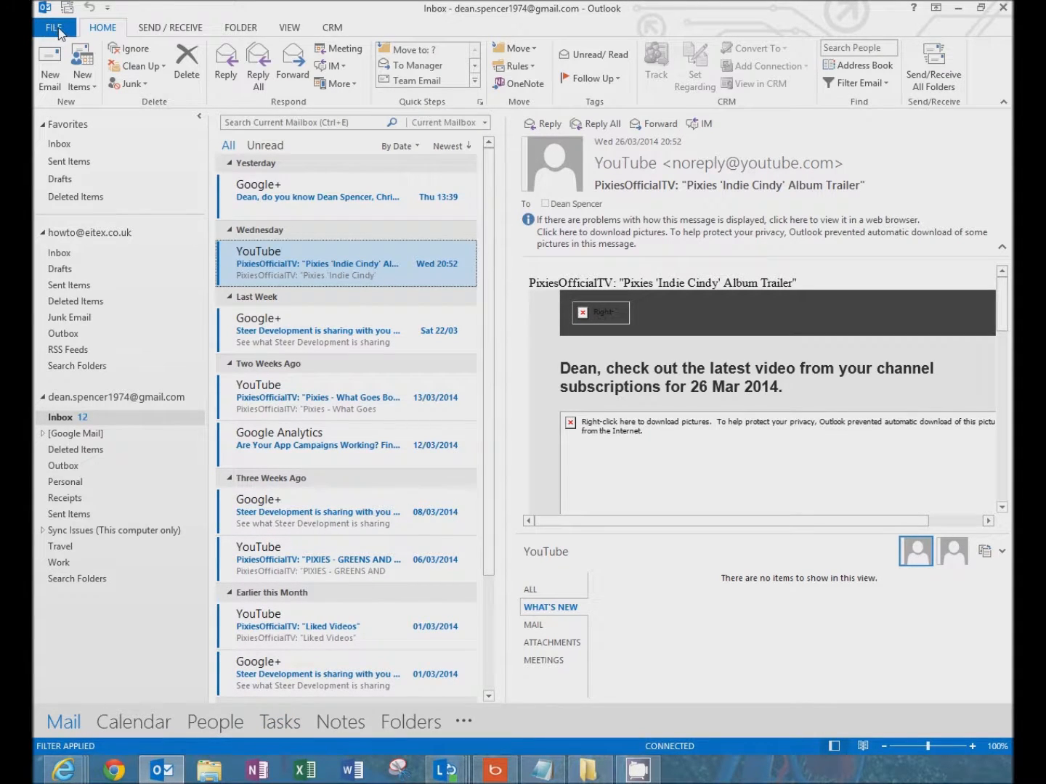
Export the Gmail account with all subfolders to an Outlook Data File (.pst)
left_click(52, 28)
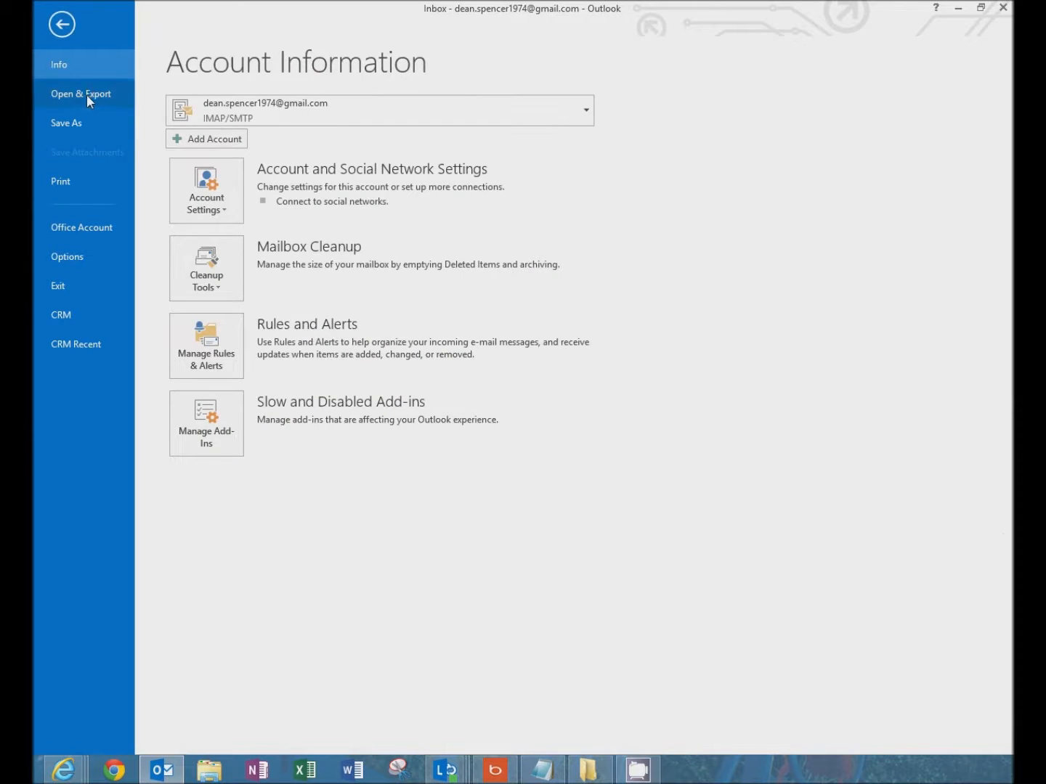
left_click(80, 93)
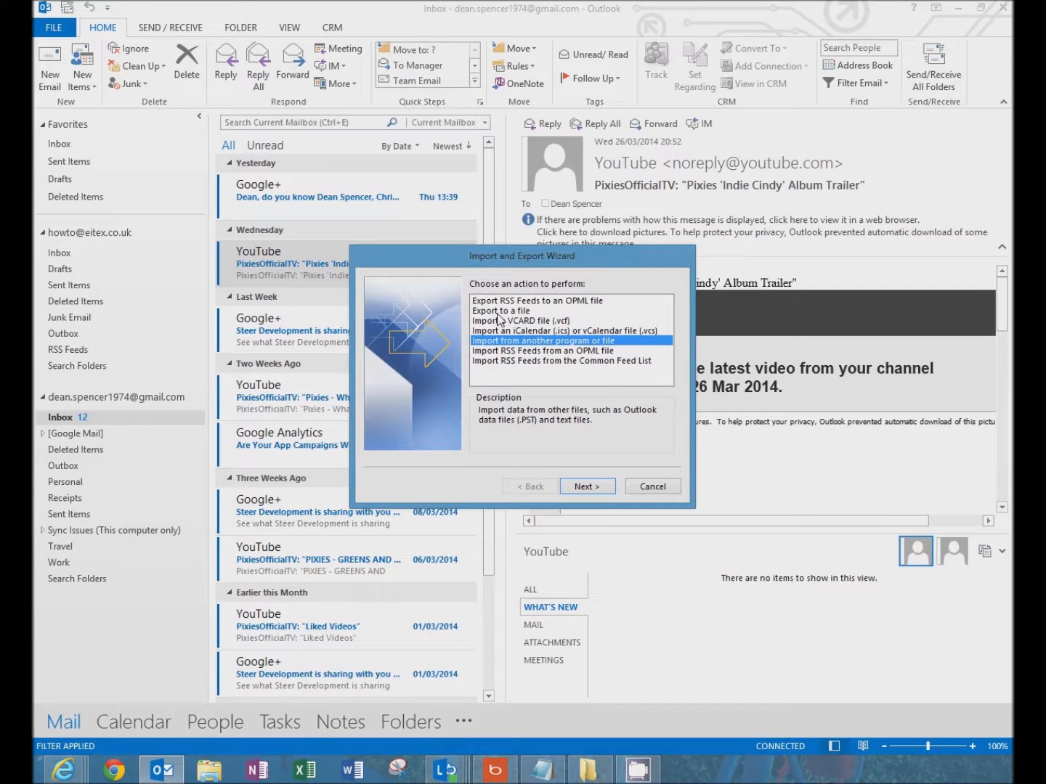
left_click(499, 311)
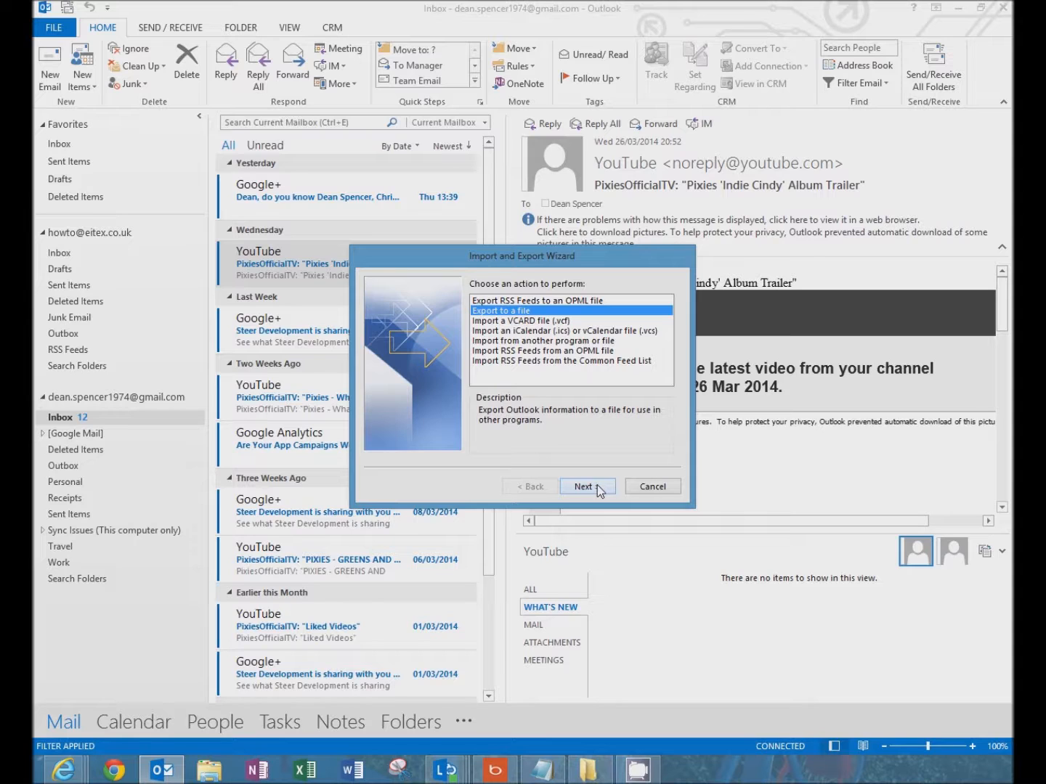
left_click(587, 486)
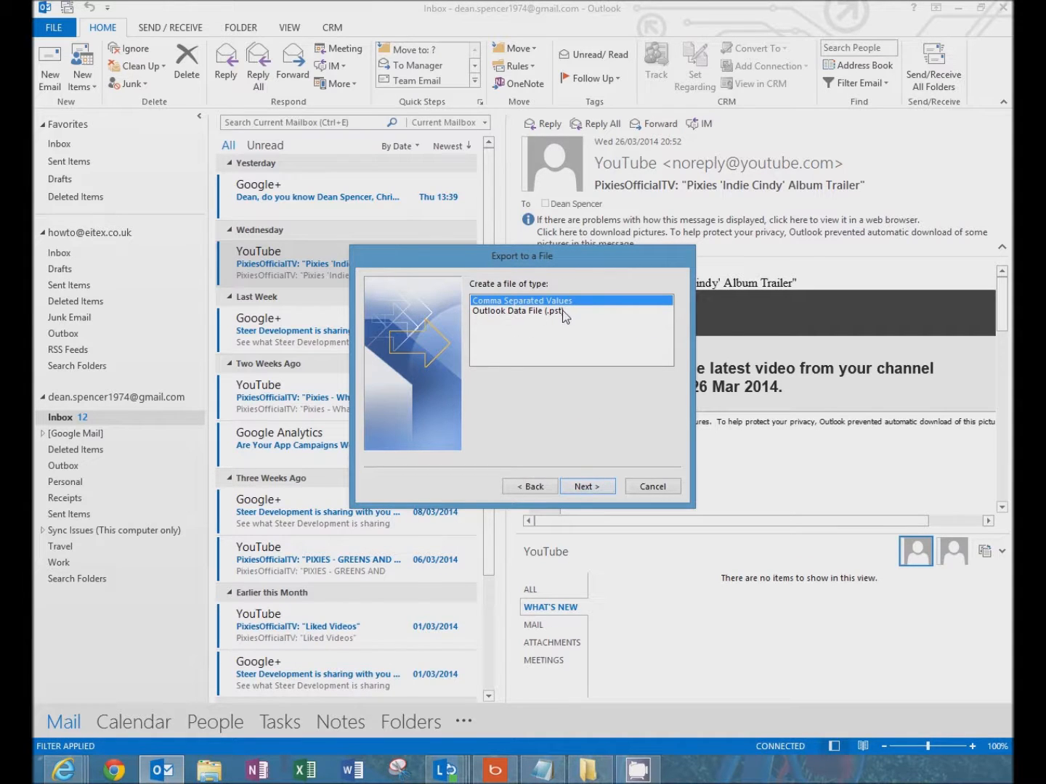
left_click(519, 311)
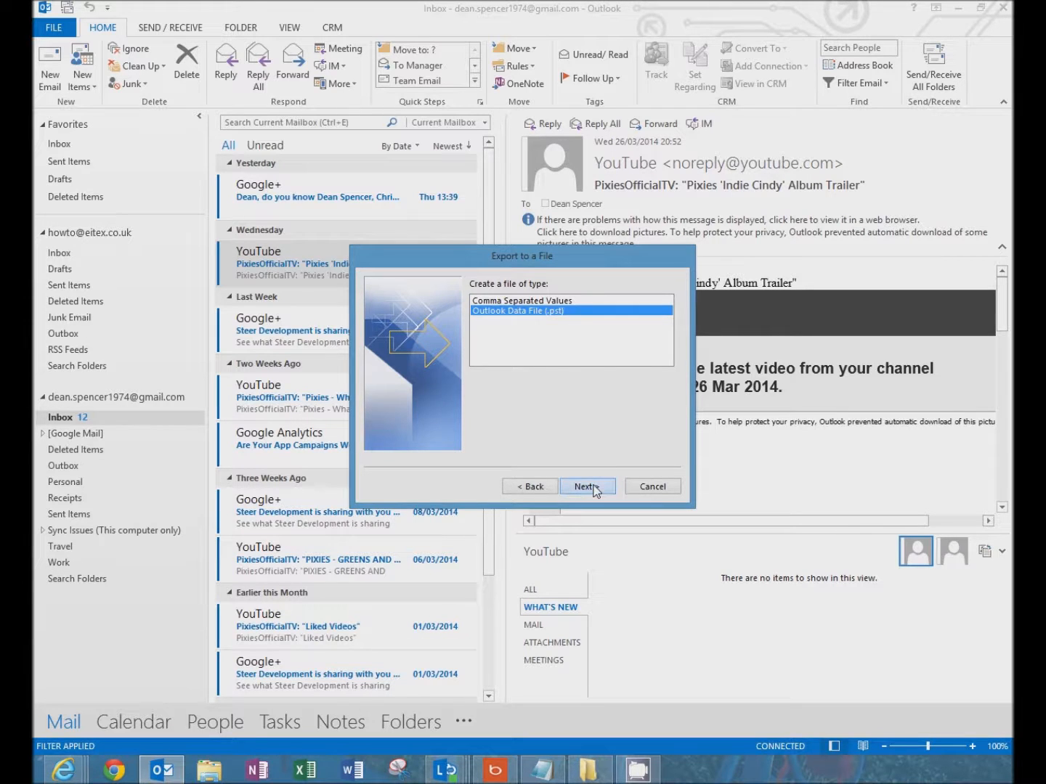
left_click(587, 487)
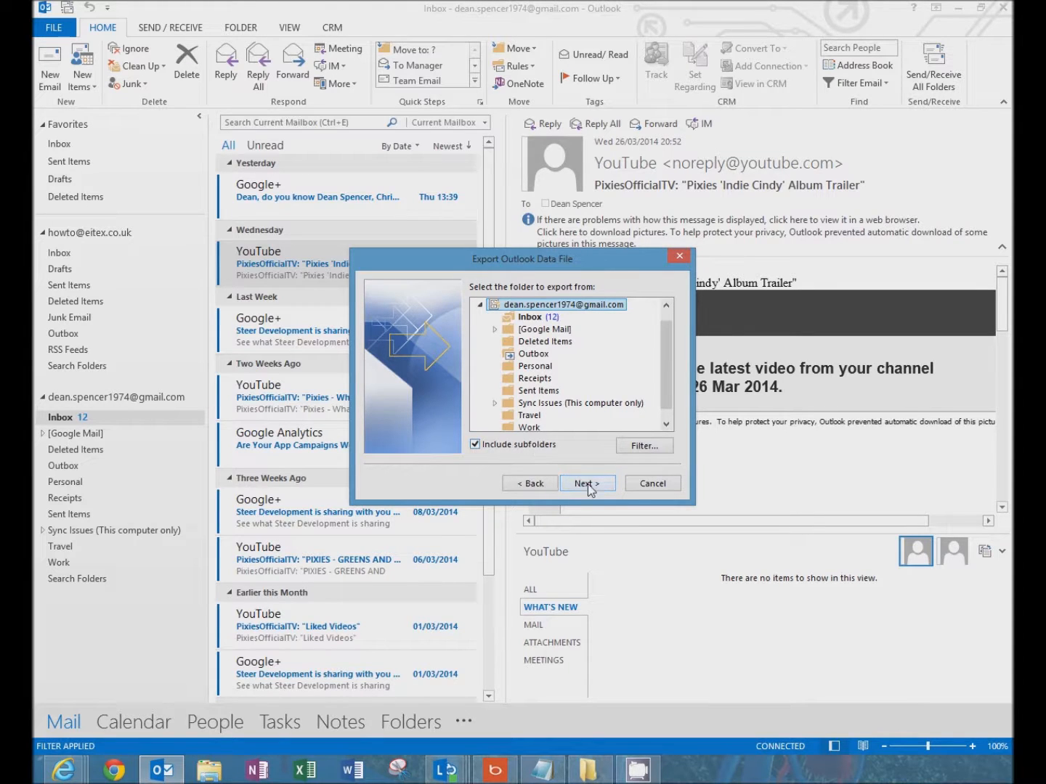
left_click(586, 482)
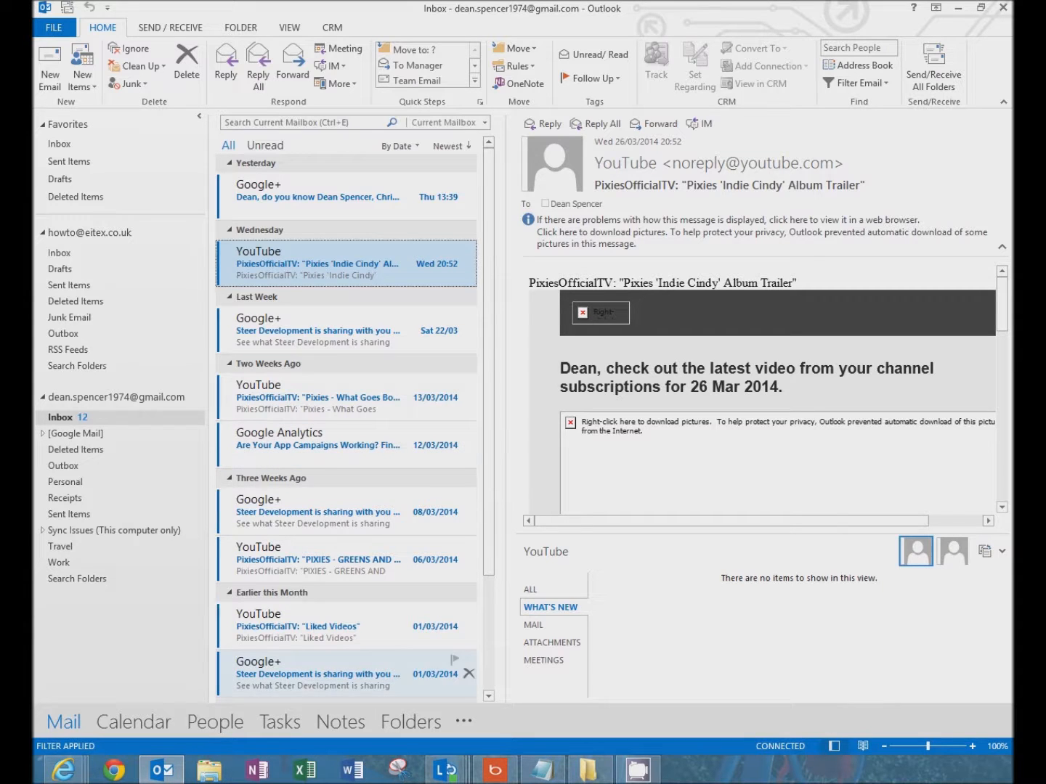
left_click(209, 770)
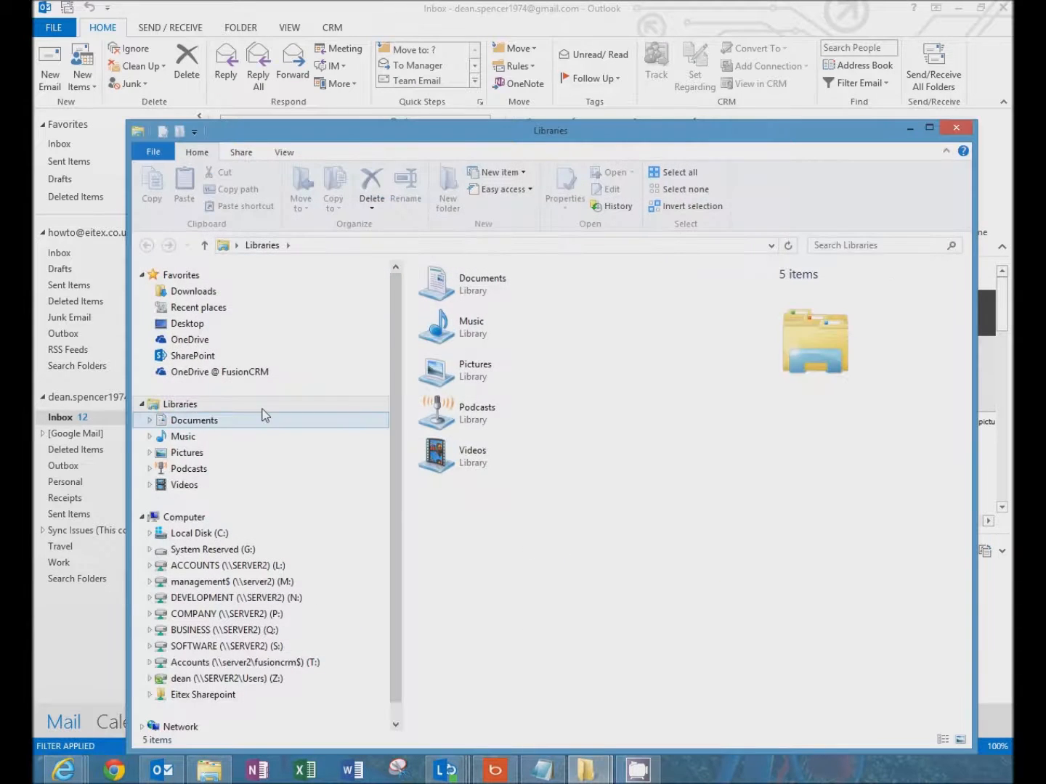
left_click(199, 534)
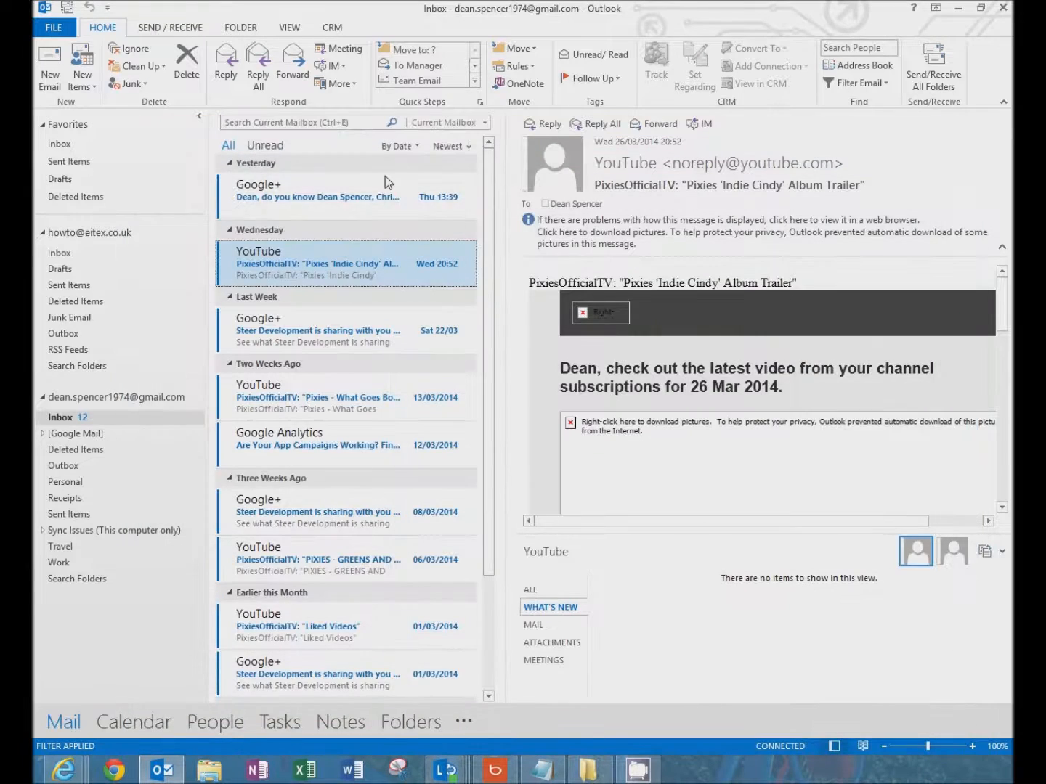
Start importing from another program or file, choosing Outlook Data File (.pst) as the type
left_click(52, 28)
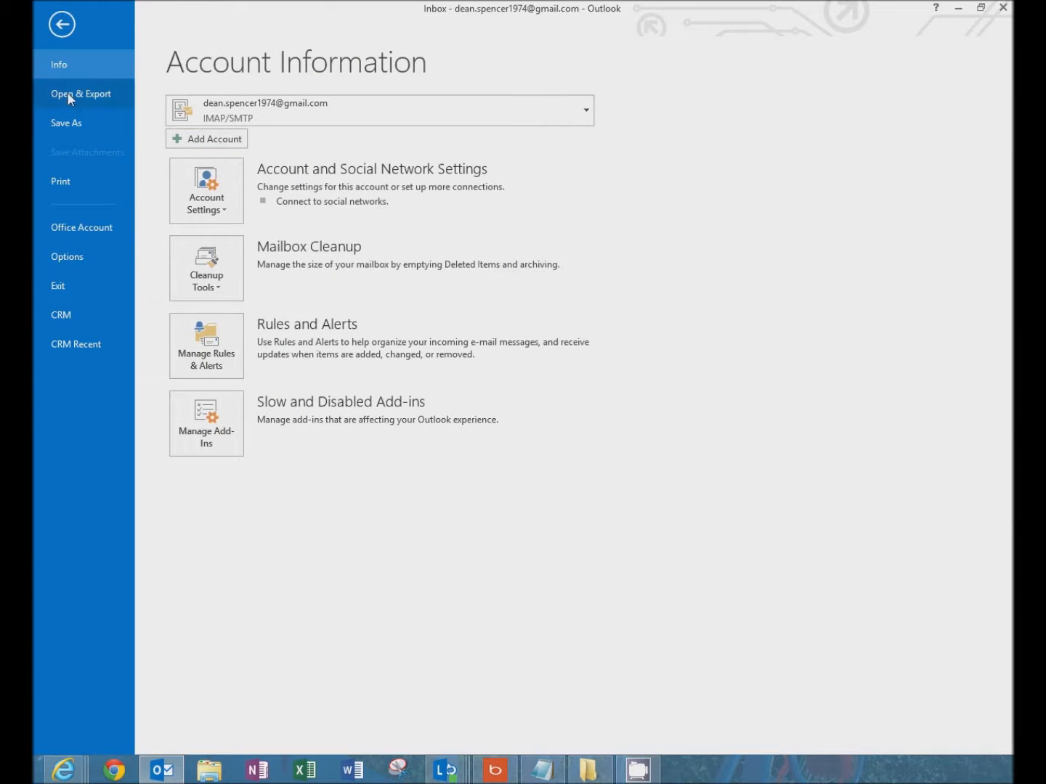
left_click(80, 93)
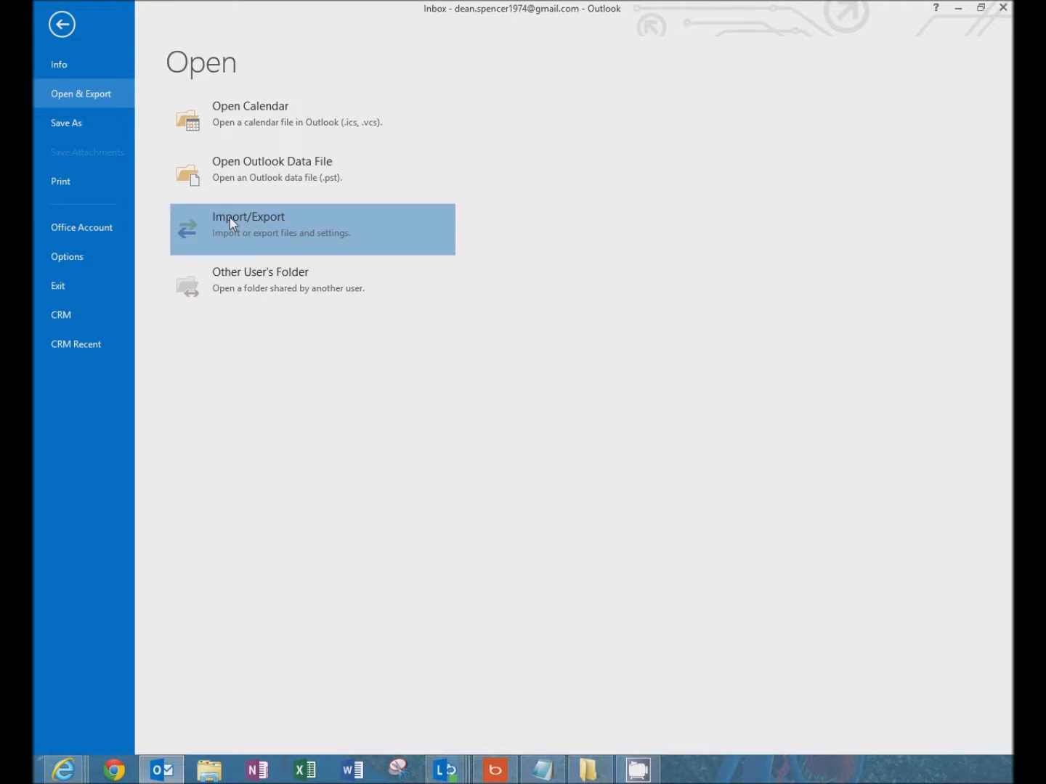
left_click(248, 227)
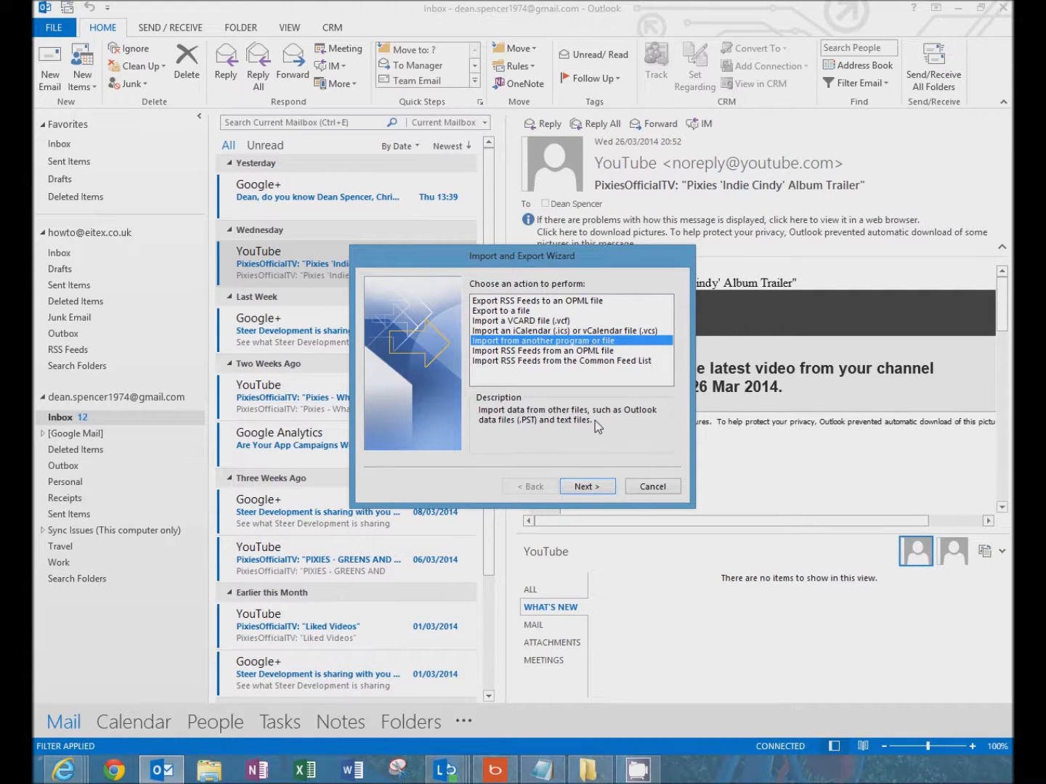
left_click(587, 485)
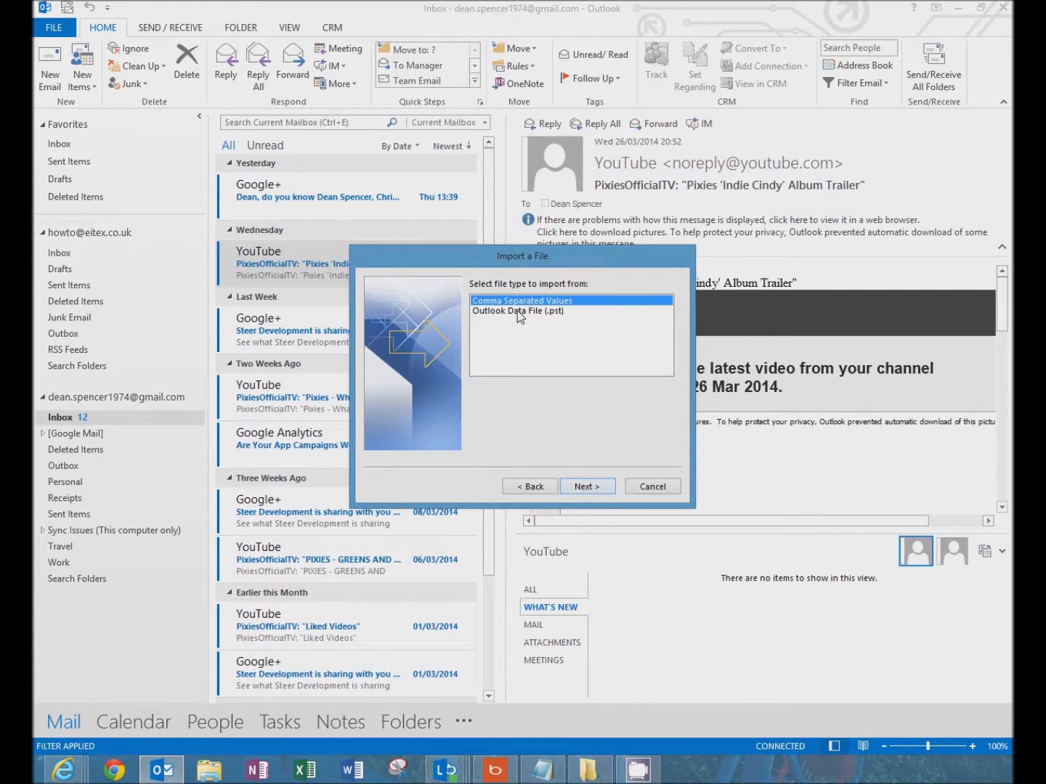
left_click(517, 311)
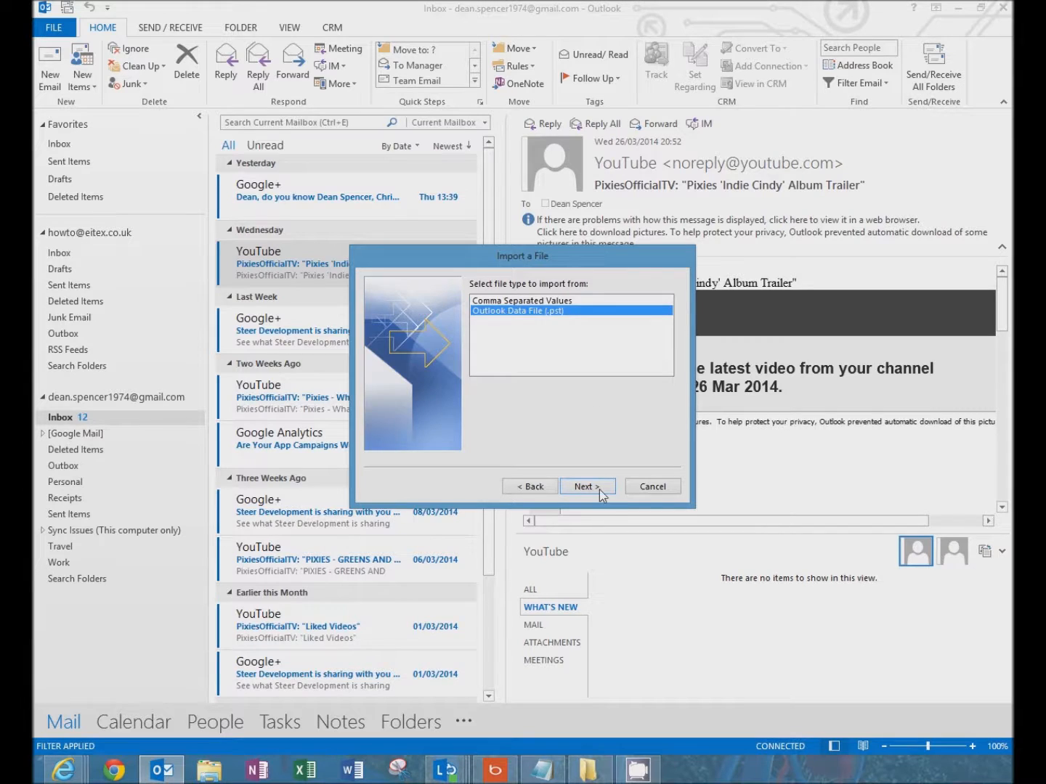
left_click(587, 486)
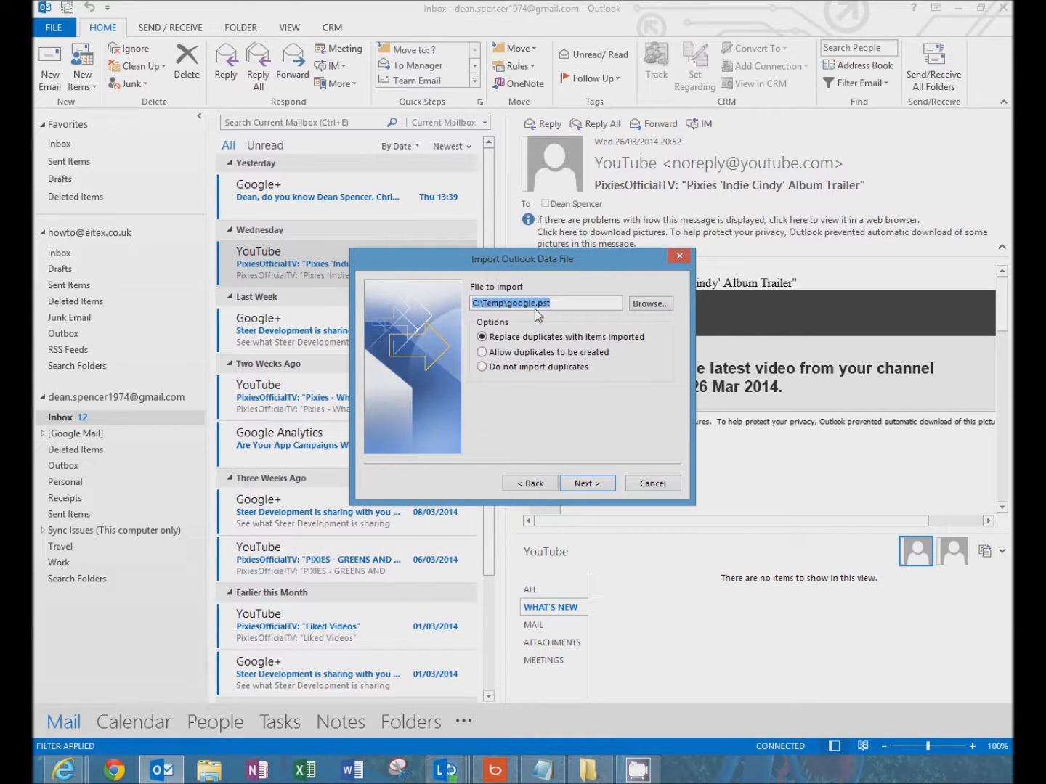
mouse_move(594, 485)
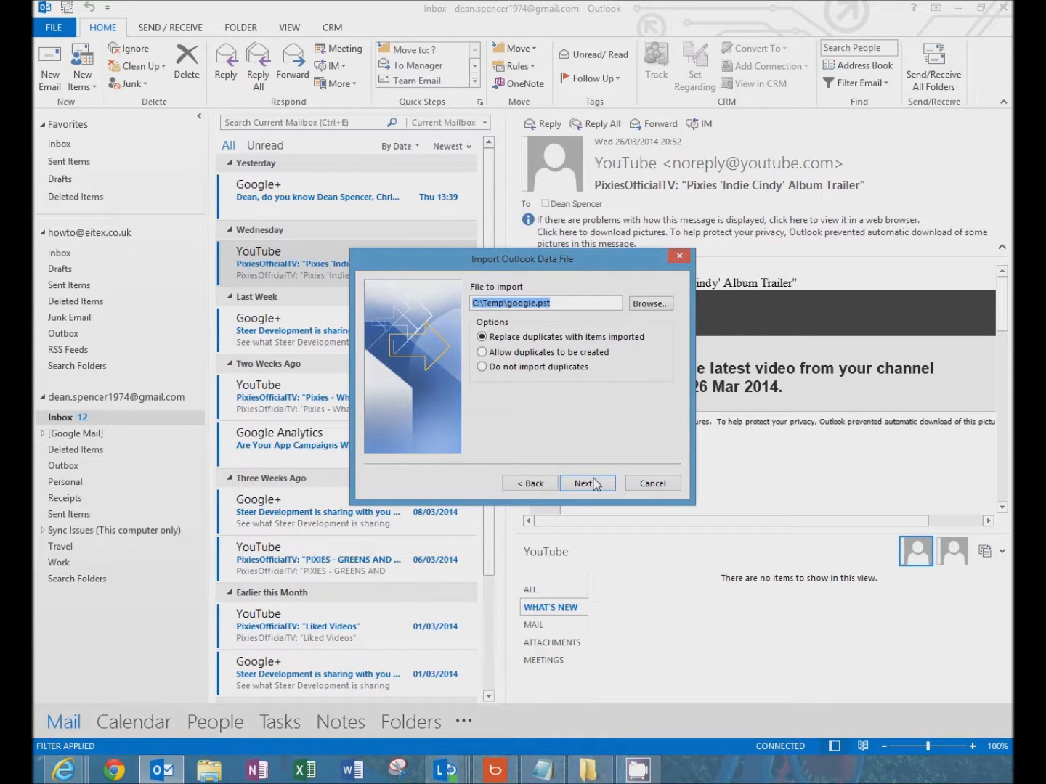
Accept google.pst with default duplicate handling and import it into the Office 365 account
left_click(587, 483)
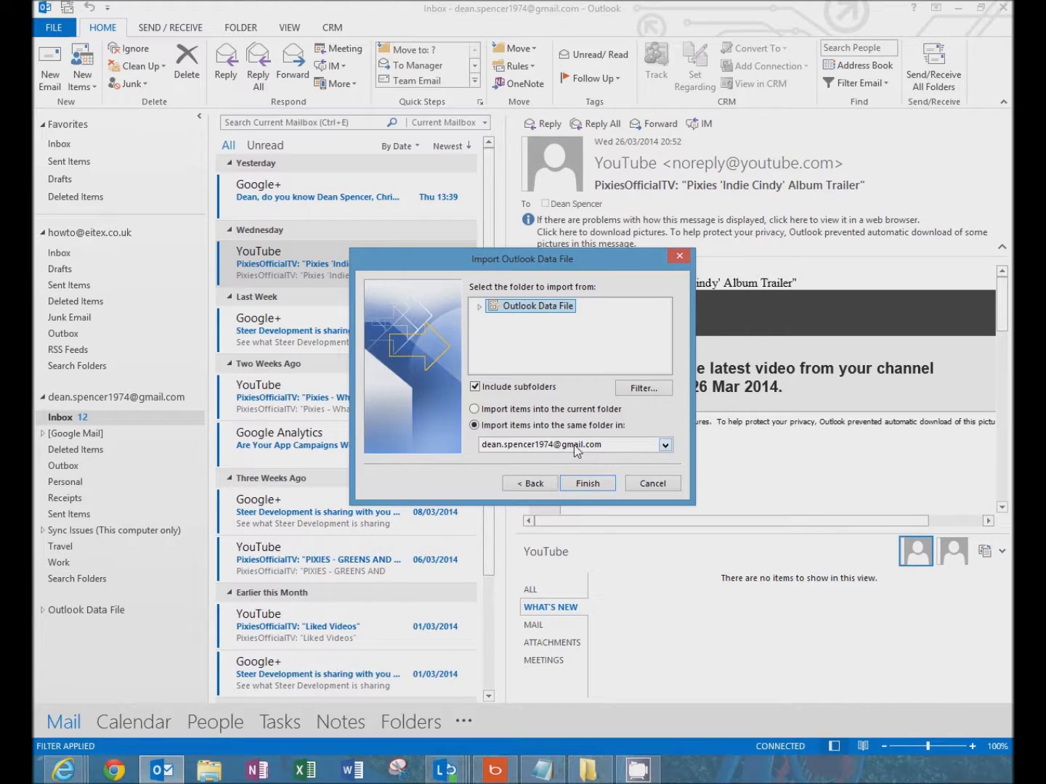
left_click(666, 444)
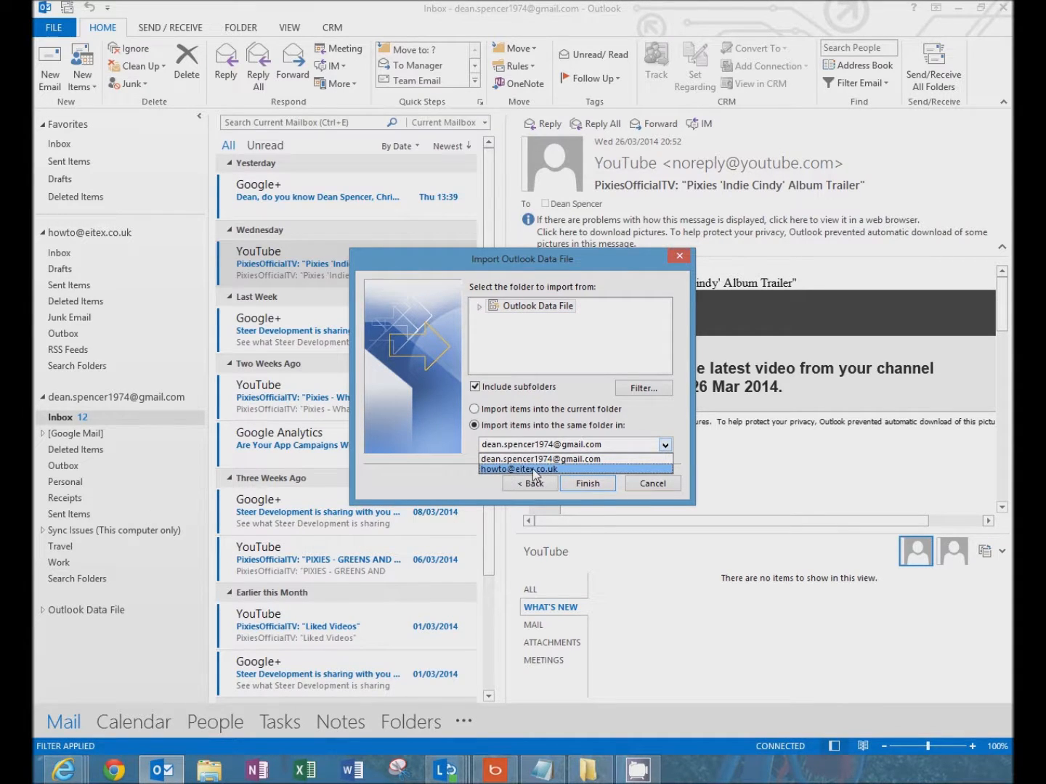
left_click(587, 482)
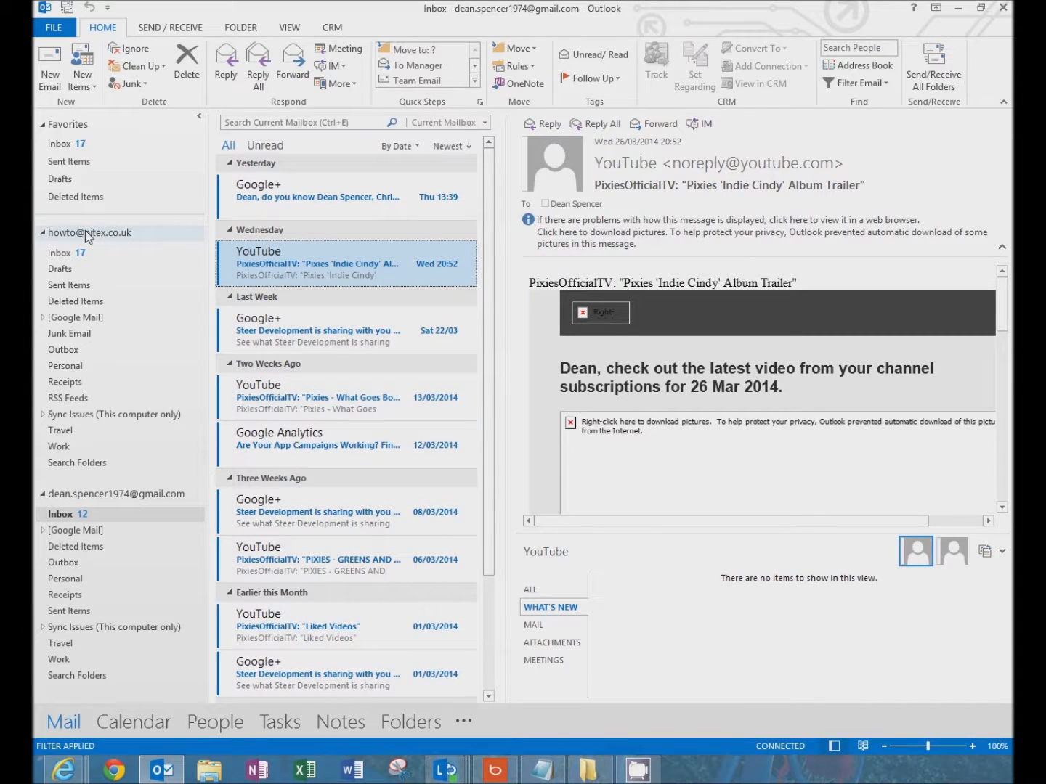
mouse_move(52, 285)
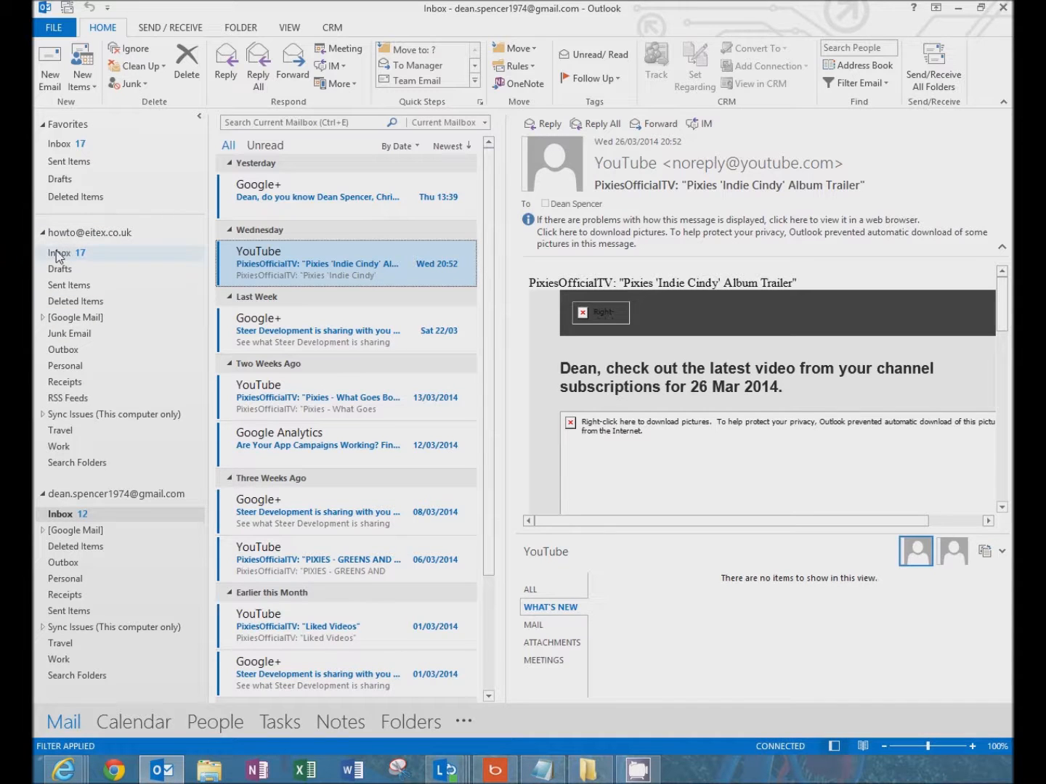
Show the Office 365 Inbox listing the 17 imported Gmail messages
left_click(60, 253)
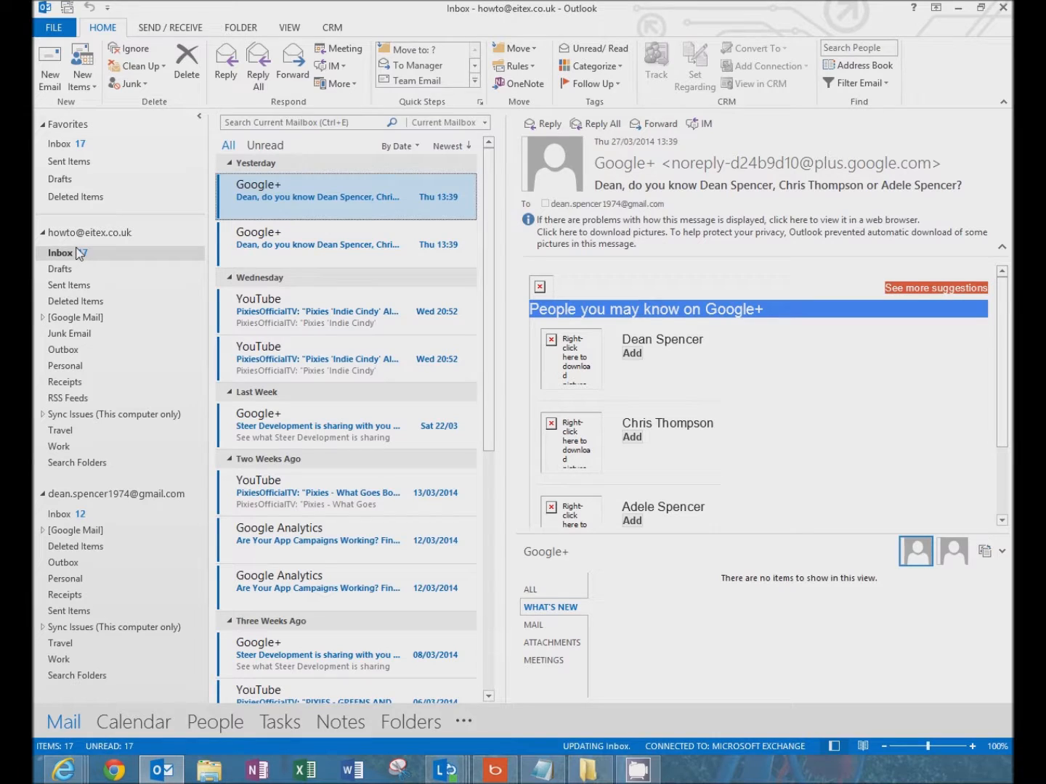
mouse_move(277, 247)
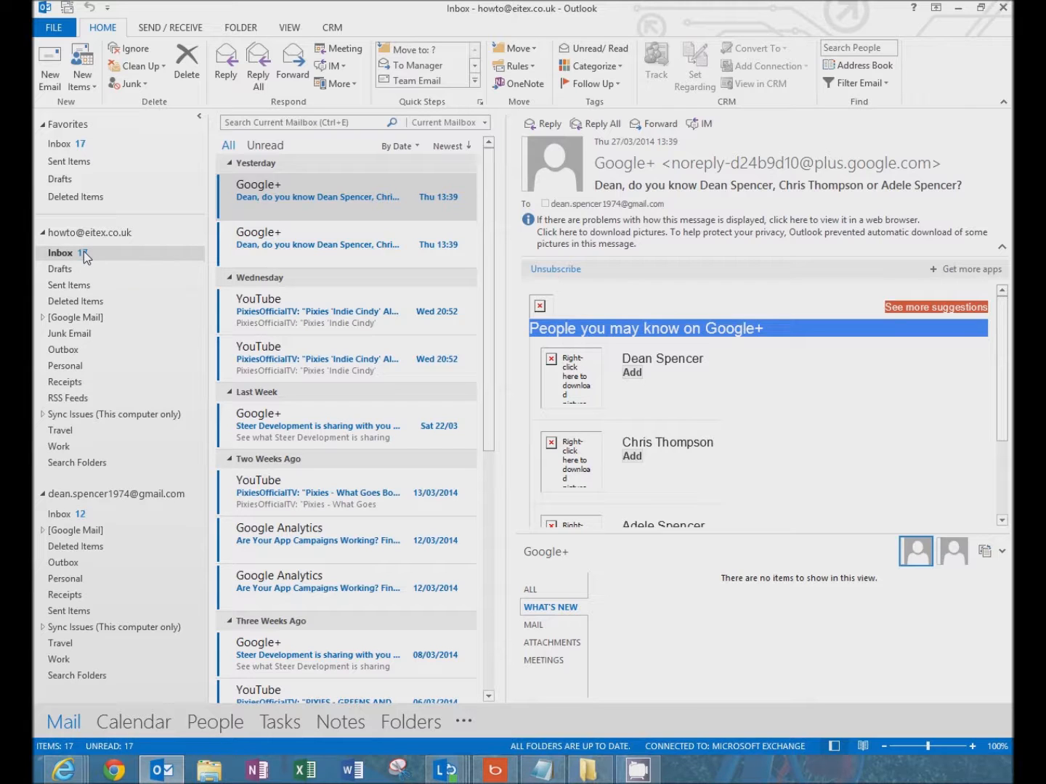
Close the Gmail account's folders and bring up the Email Accounts list
right_click(116, 494)
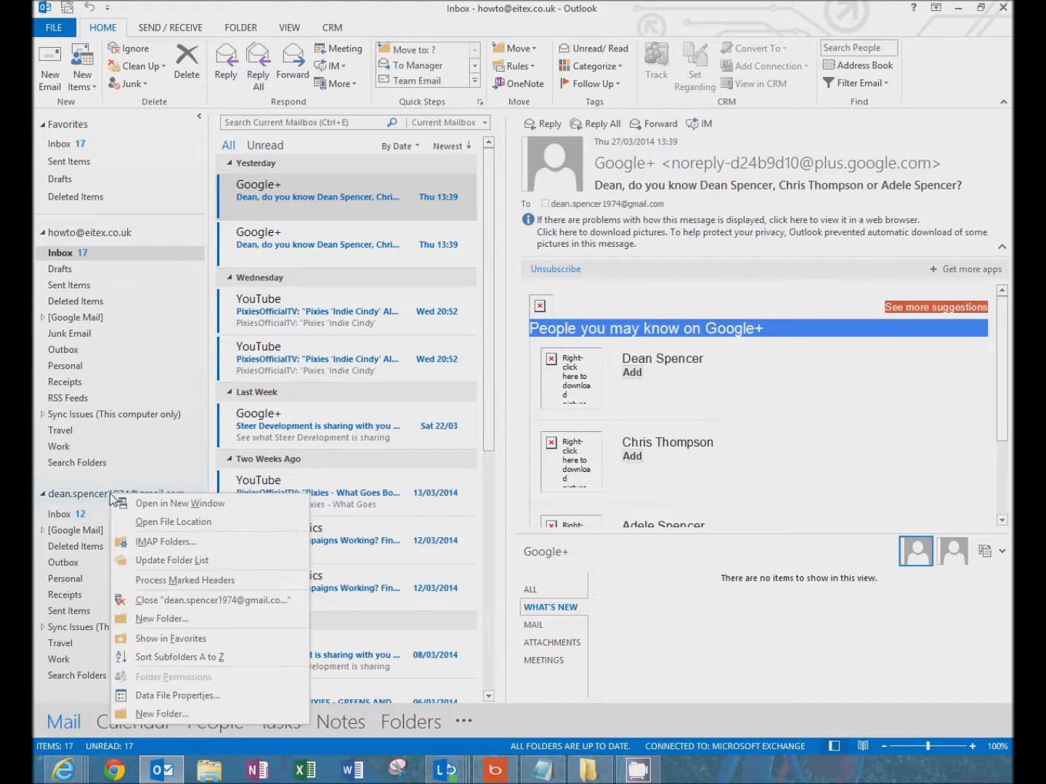
mouse_move(192, 607)
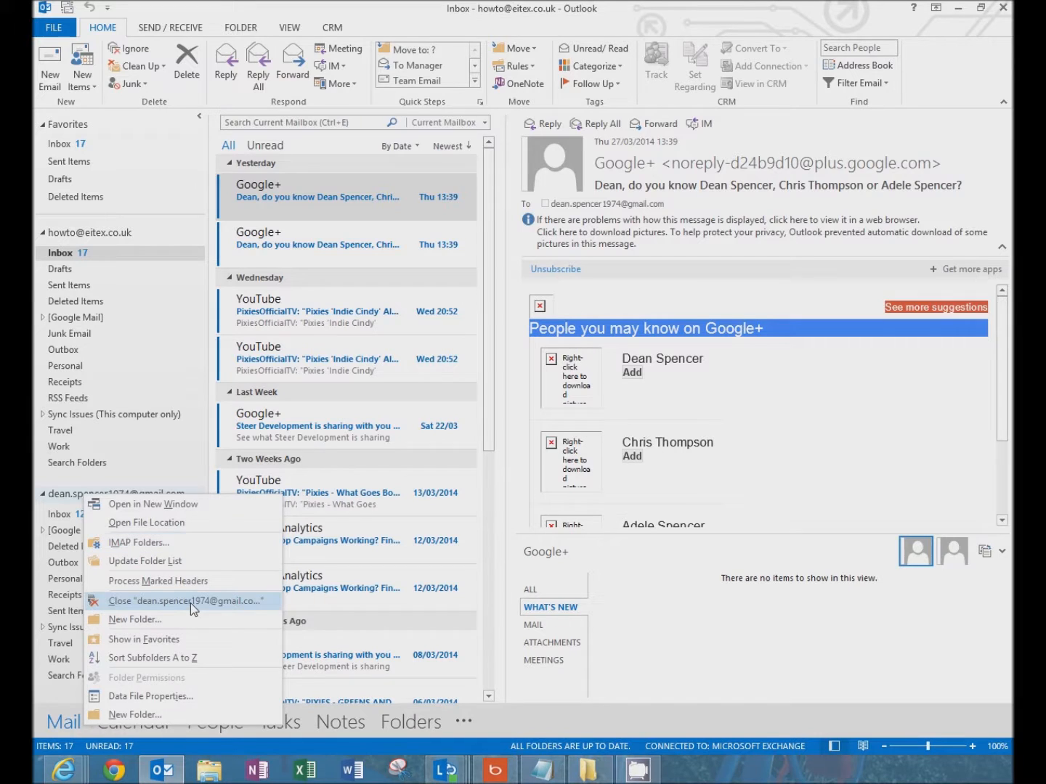
left_click(189, 601)
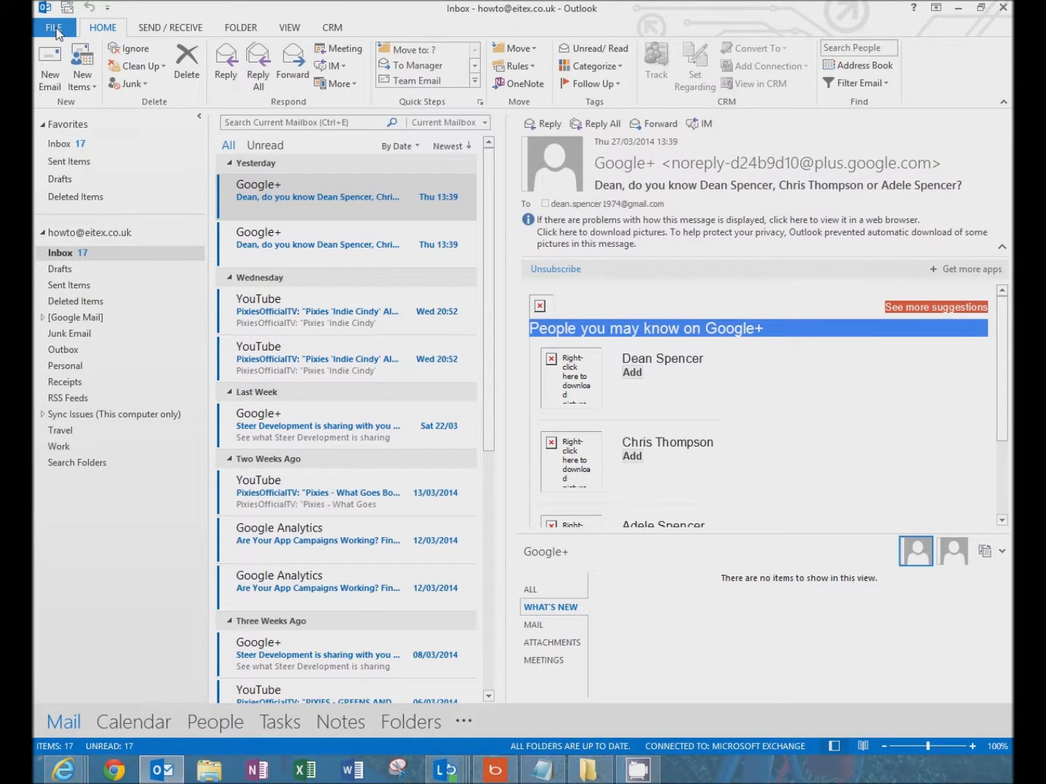
left_click(50, 26)
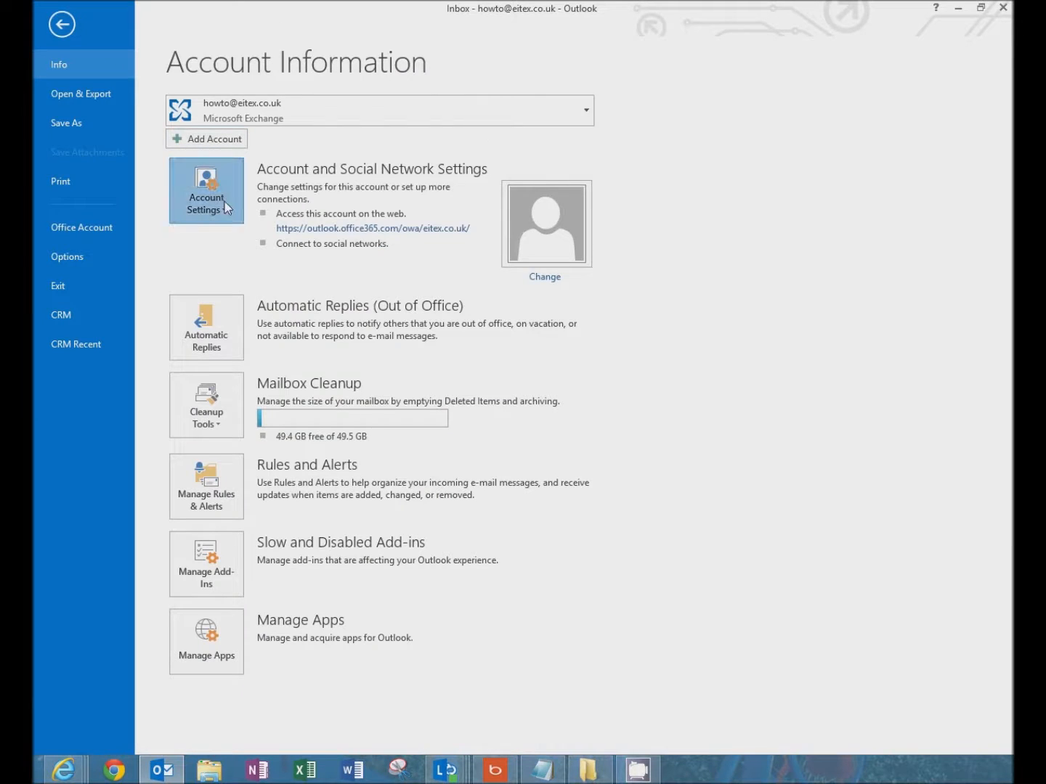
left_click(206, 188)
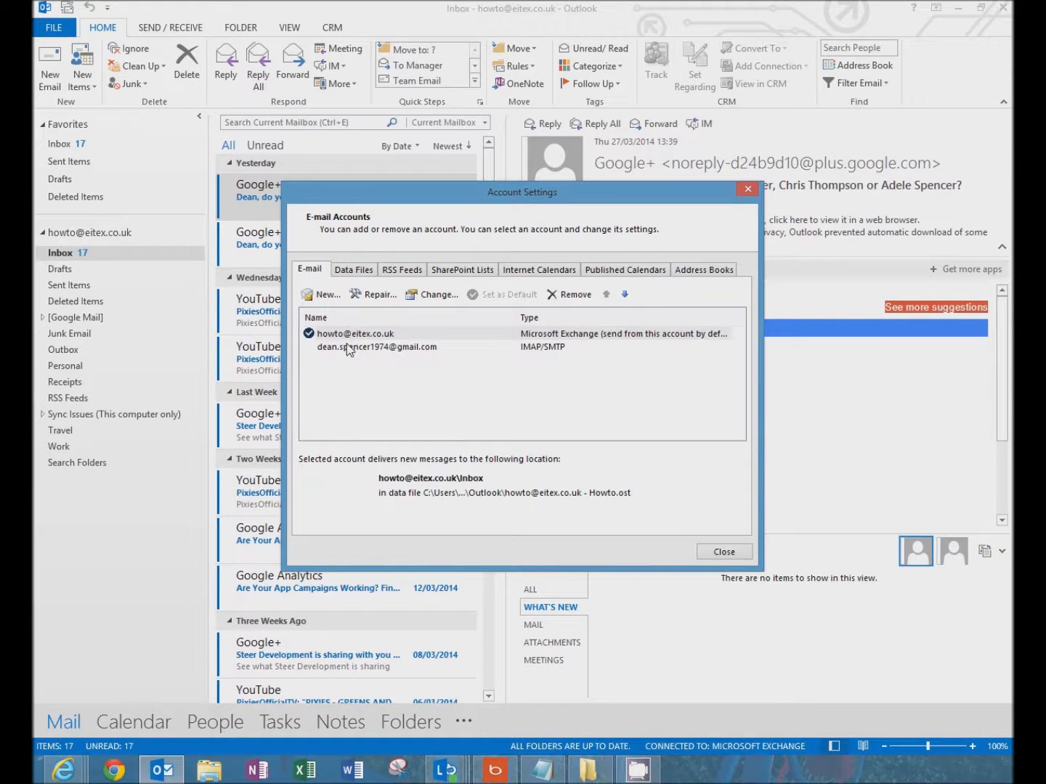
Remove the Gmail IMAP account, confirming, so only the Office 365 account remains
left_click(376, 345)
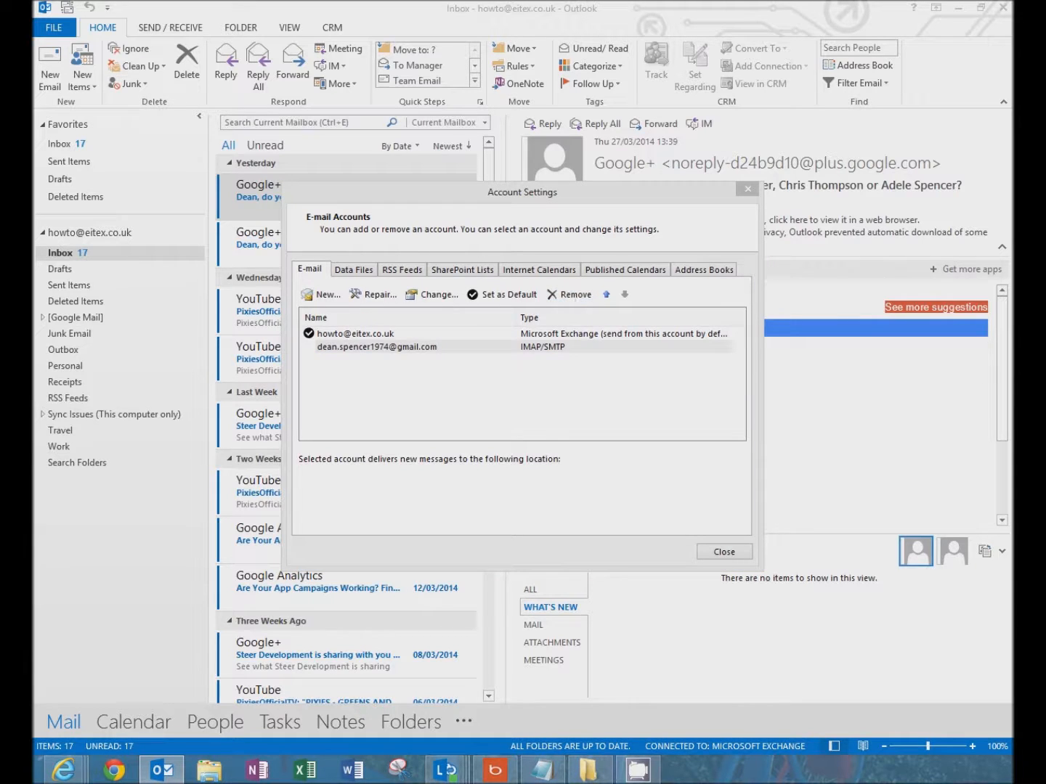
left_click(568, 293)
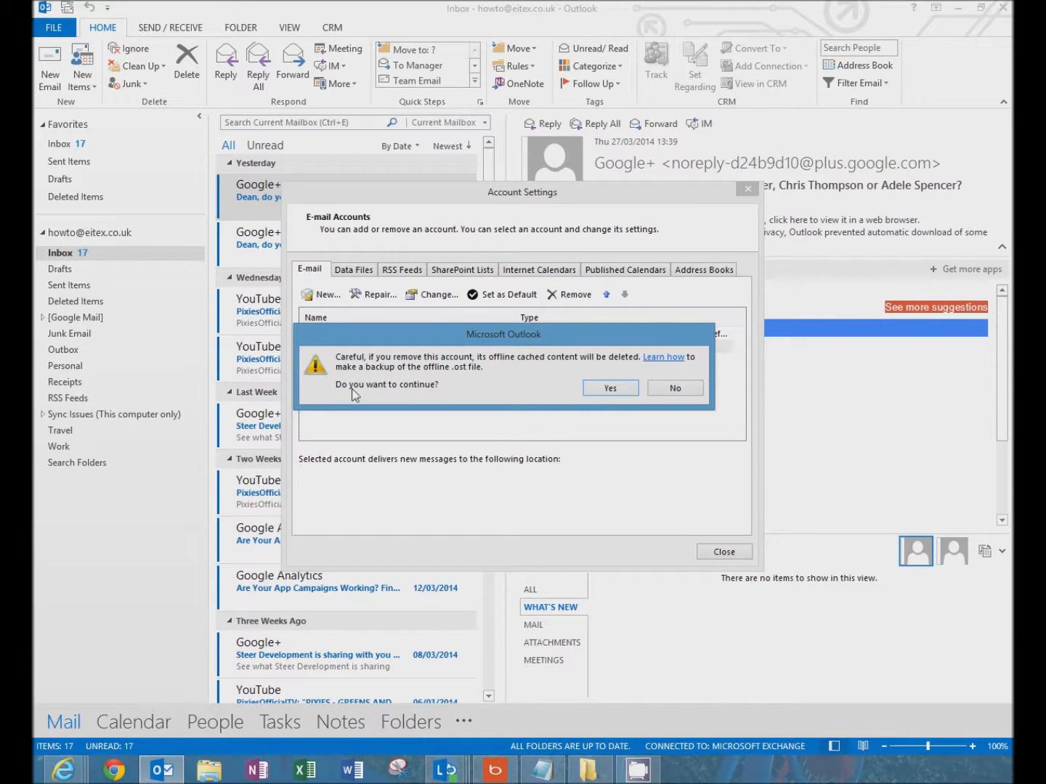
left_click(674, 388)
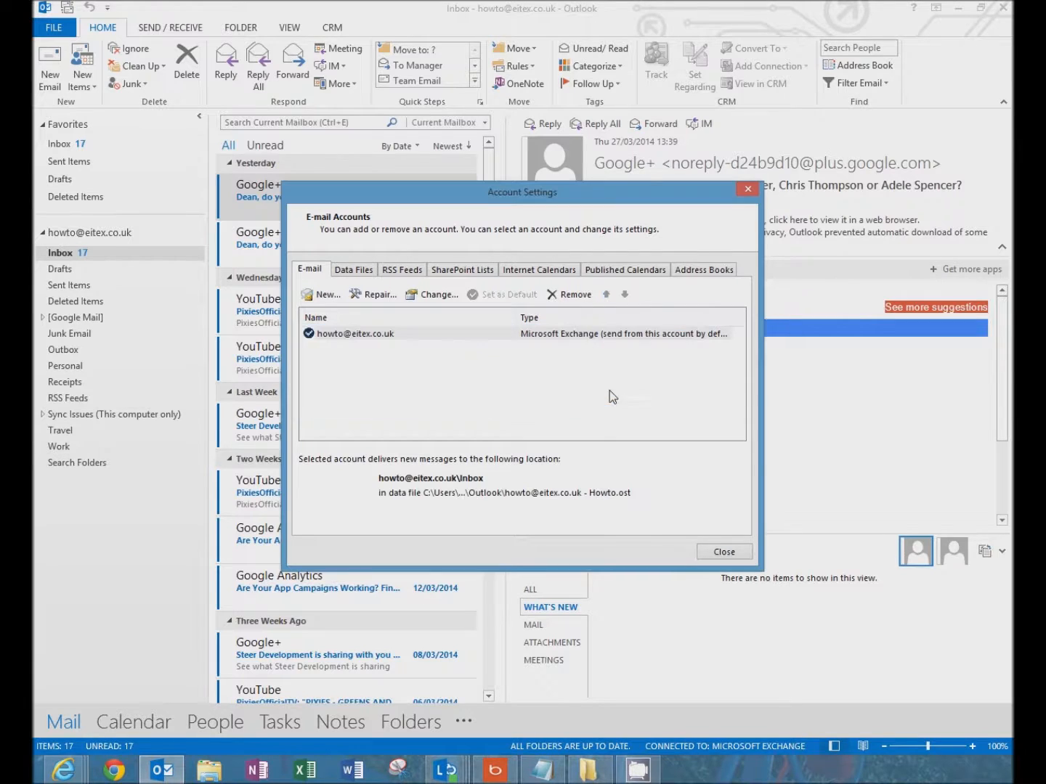
left_click(723, 550)
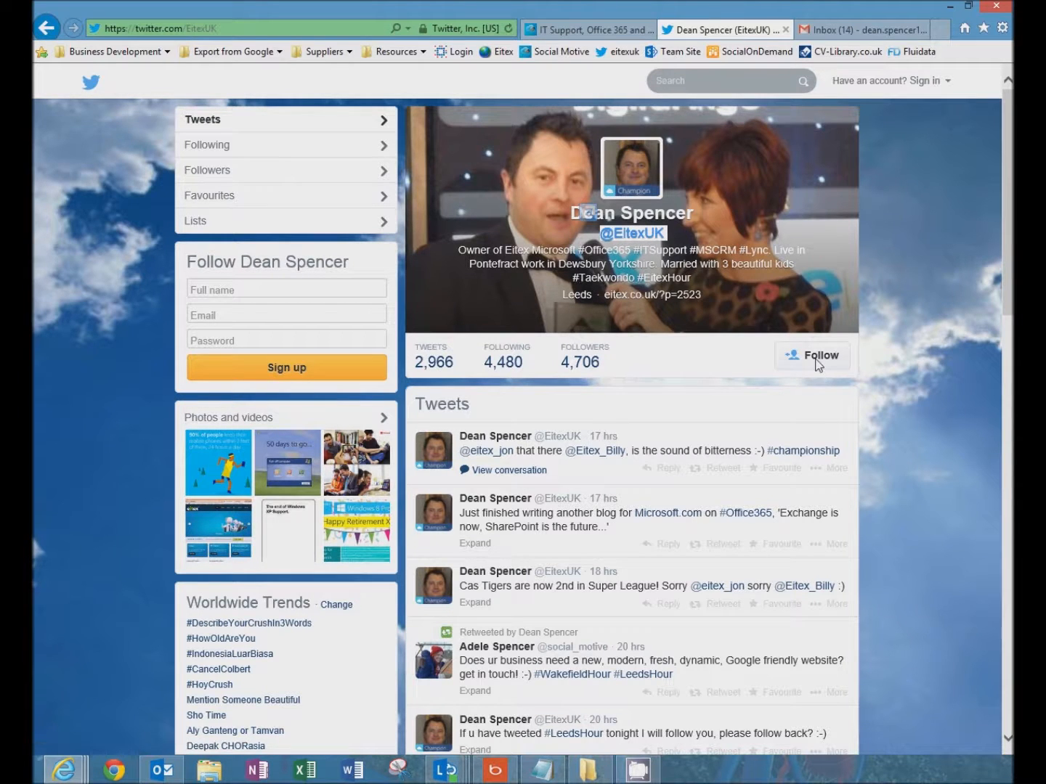
mouse_move(579, 29)
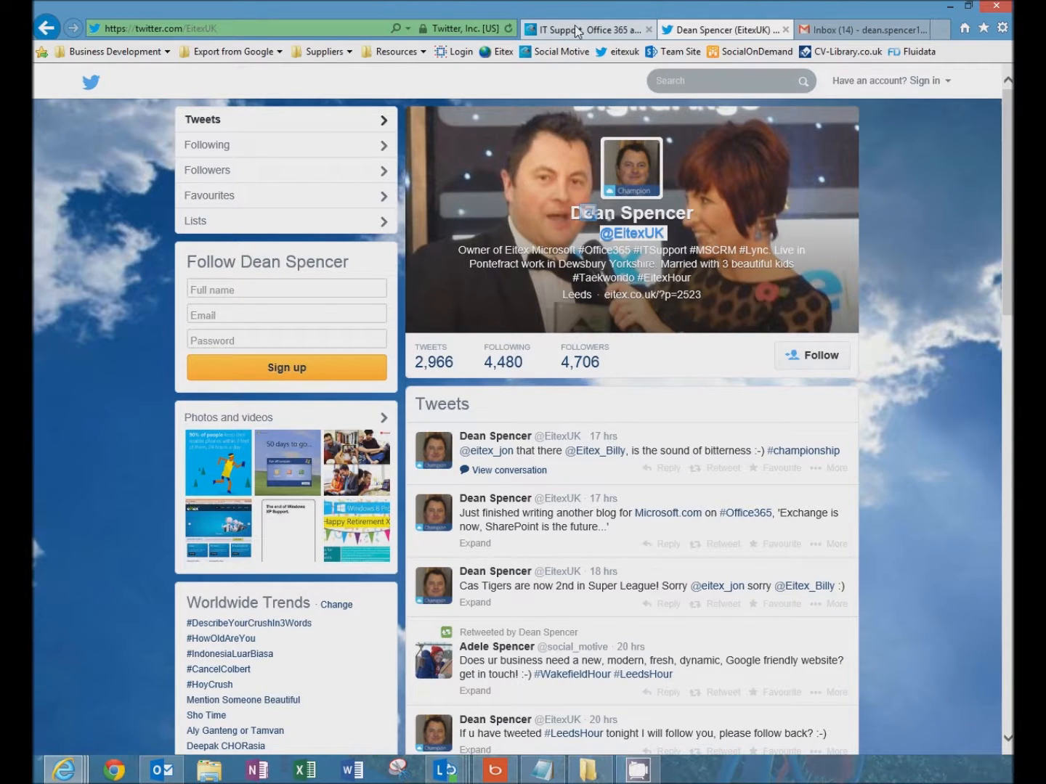
Switch Internet Explorer to the eitex IT Support tab
left_click(584, 28)
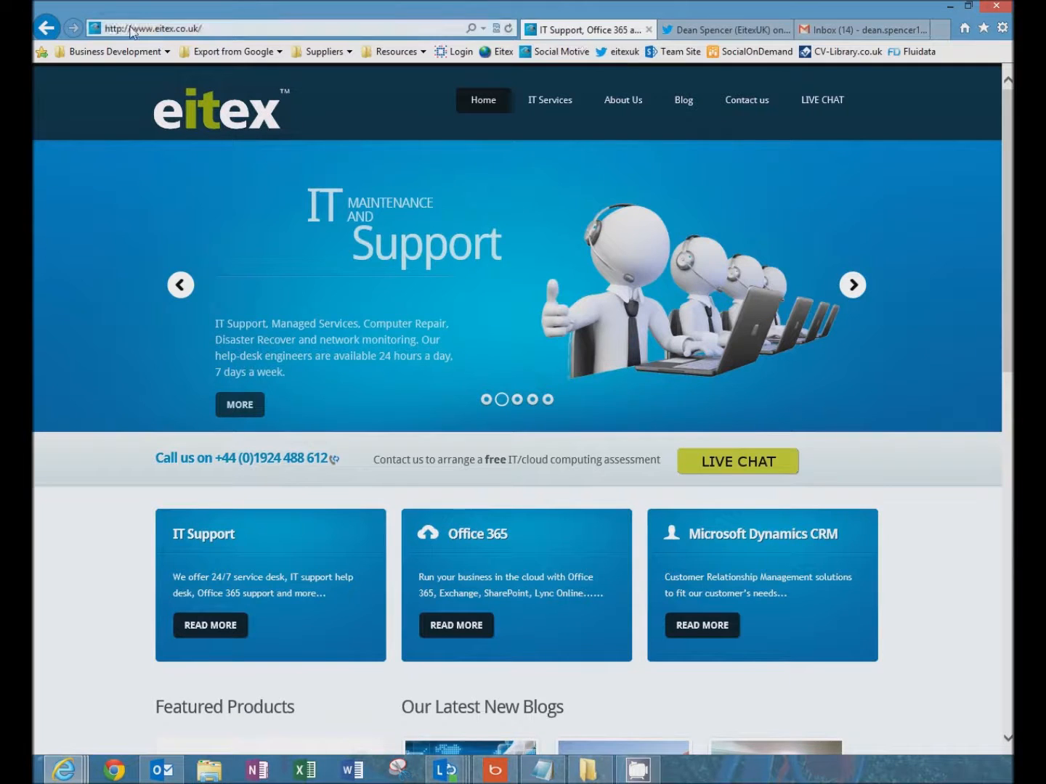